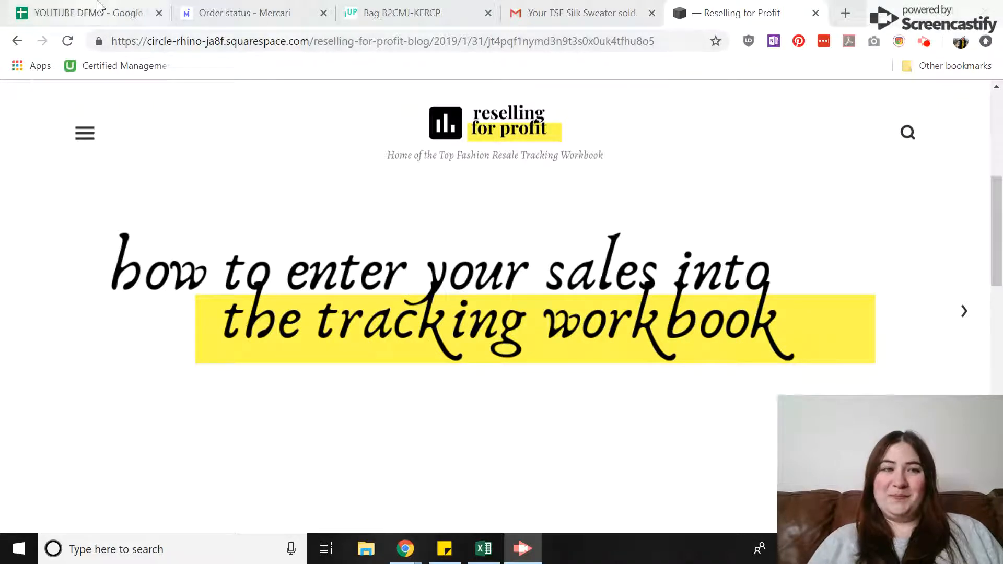
Switch from the blog post to the YOUTUBE DEMO spreadsheet's Sales sheet
left_click(76, 13)
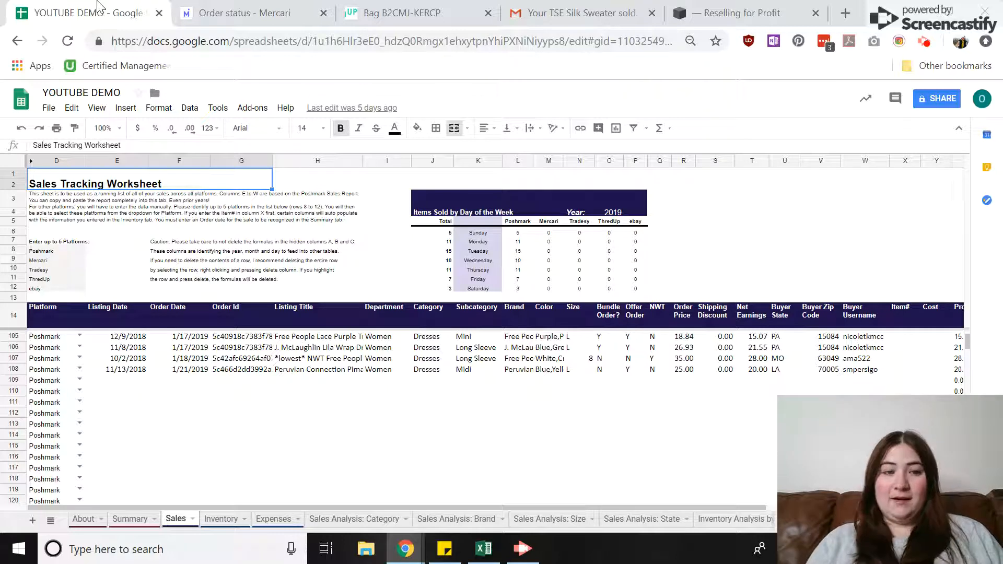
left_click(241, 401)
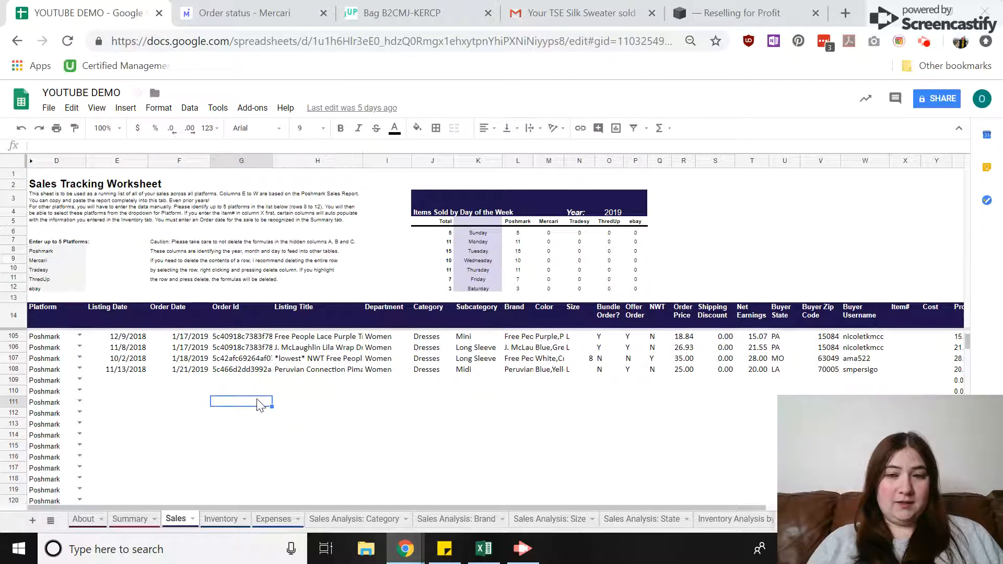
scroll("up", 3)
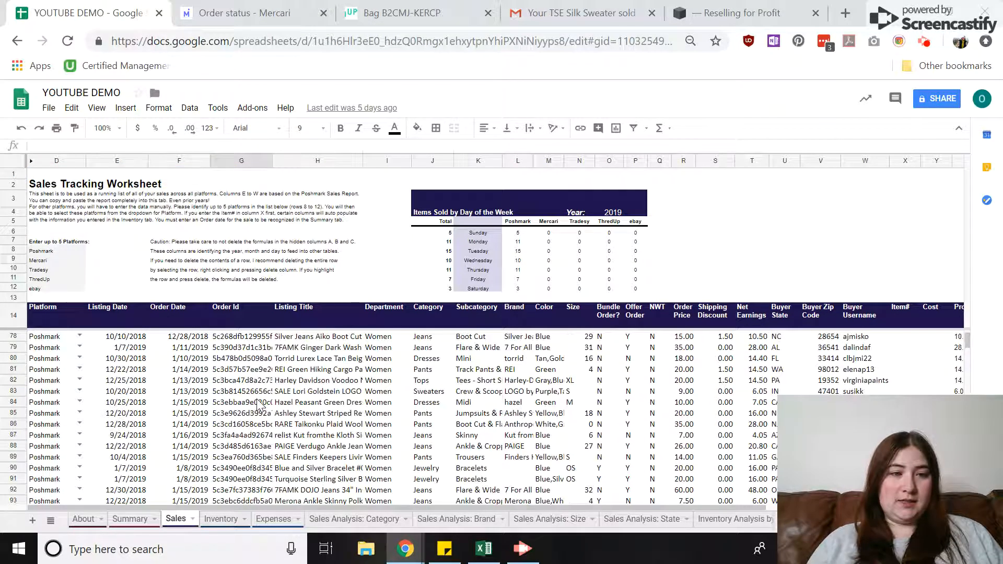
scroll("down", 3)
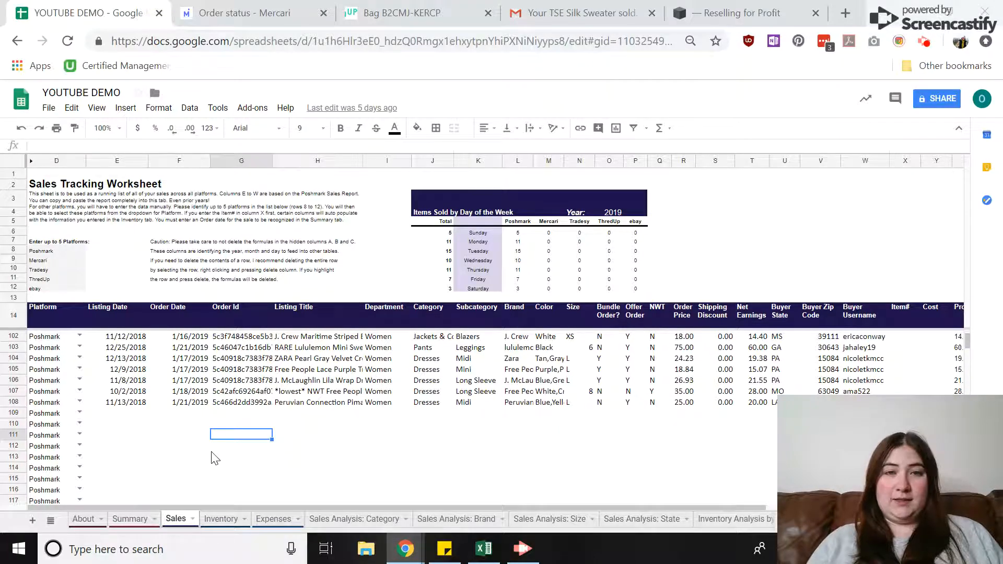
mouse_move(127, 272)
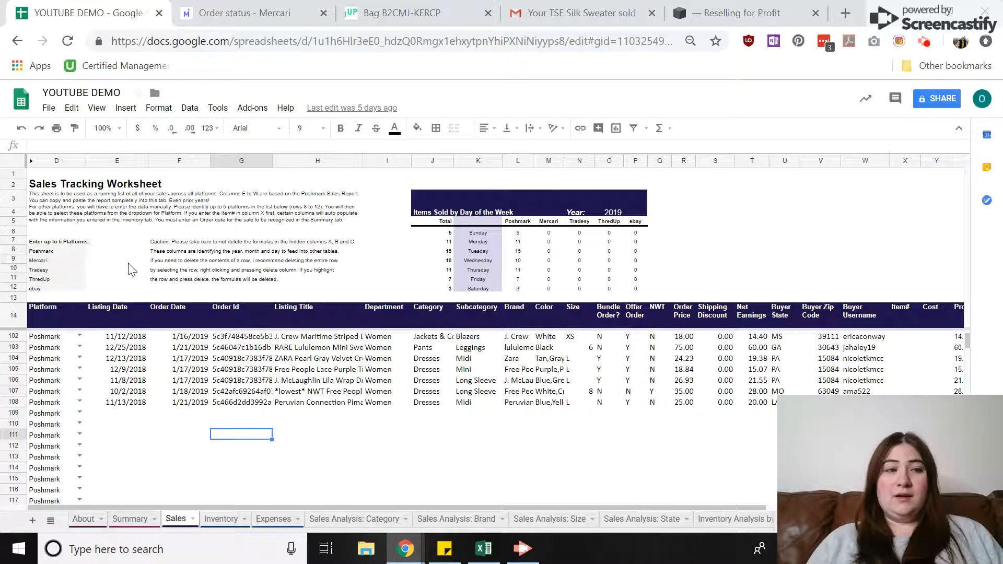
mouse_move(90, 263)
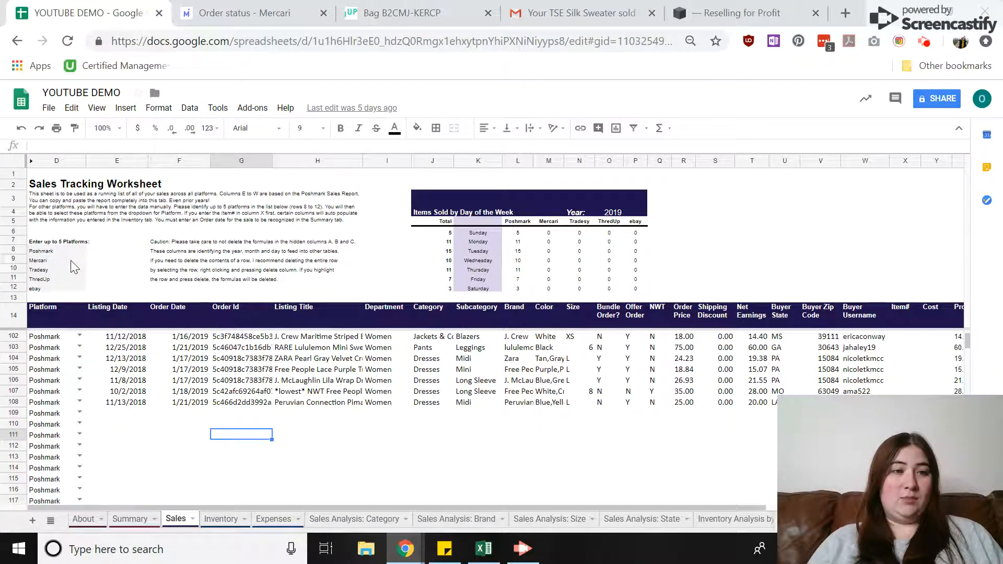
Replace the ThredUp entry in the platform list (D11) with Vinted
left_click(39, 260)
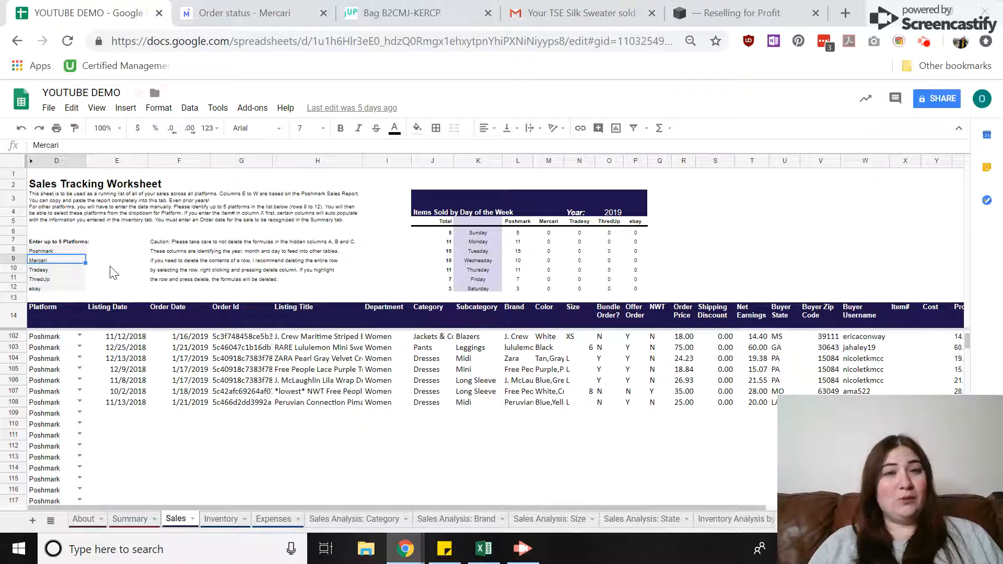
mouse_move(98, 272)
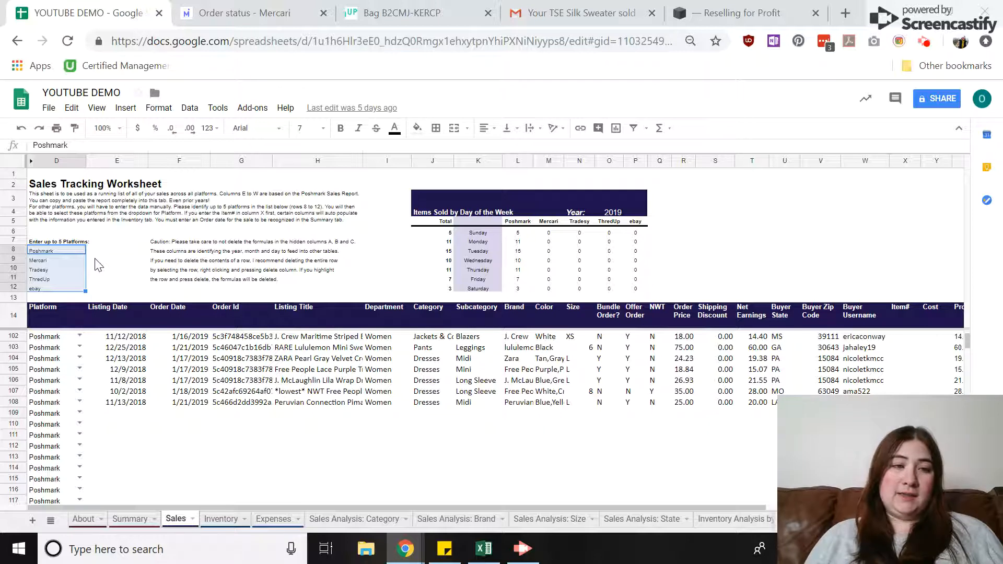
left_click(57, 288)
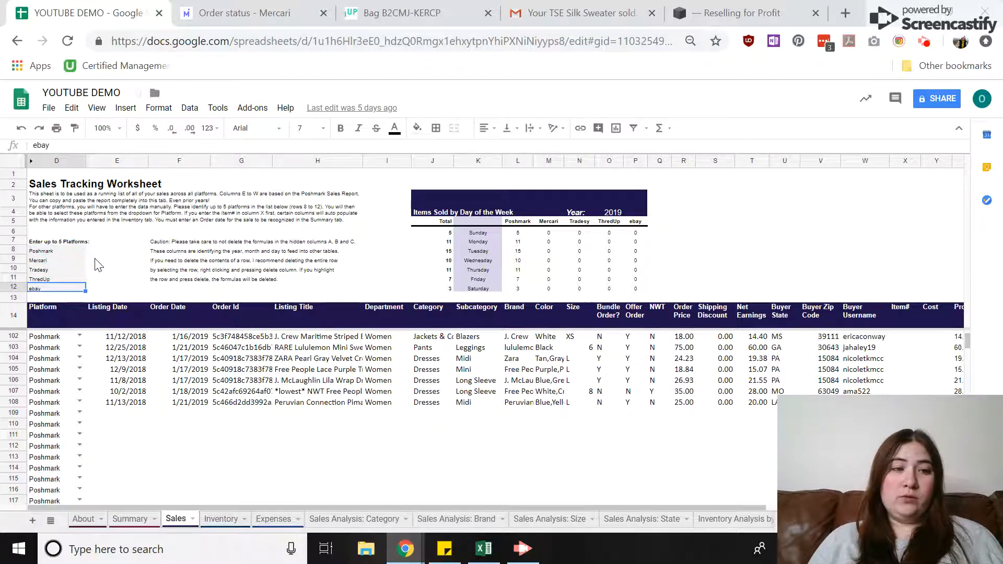
left_click(57, 278)
type("Vinted")
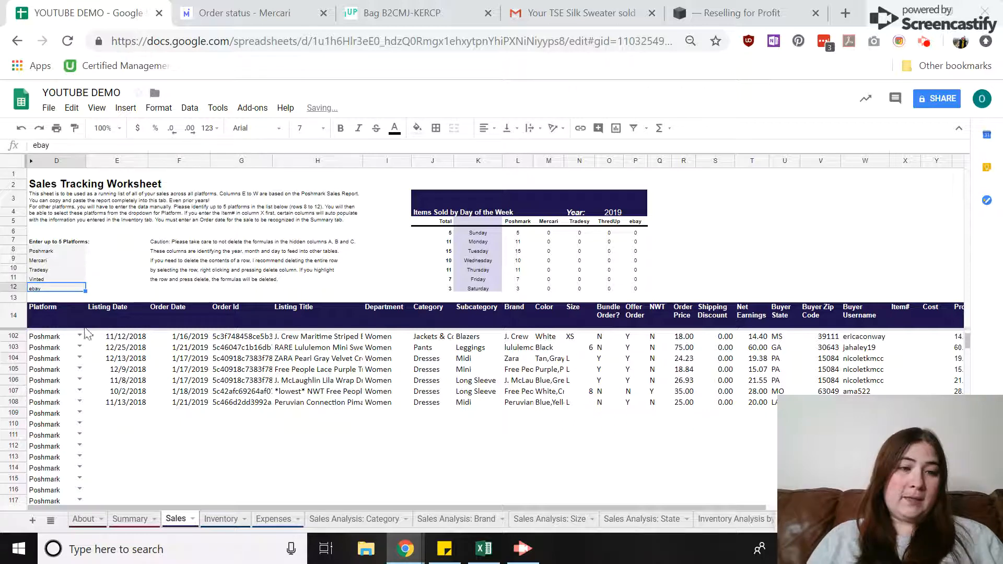
Set row 102's platform to Vinted and check the weekday table's Vinted count formula
left_click(81, 337)
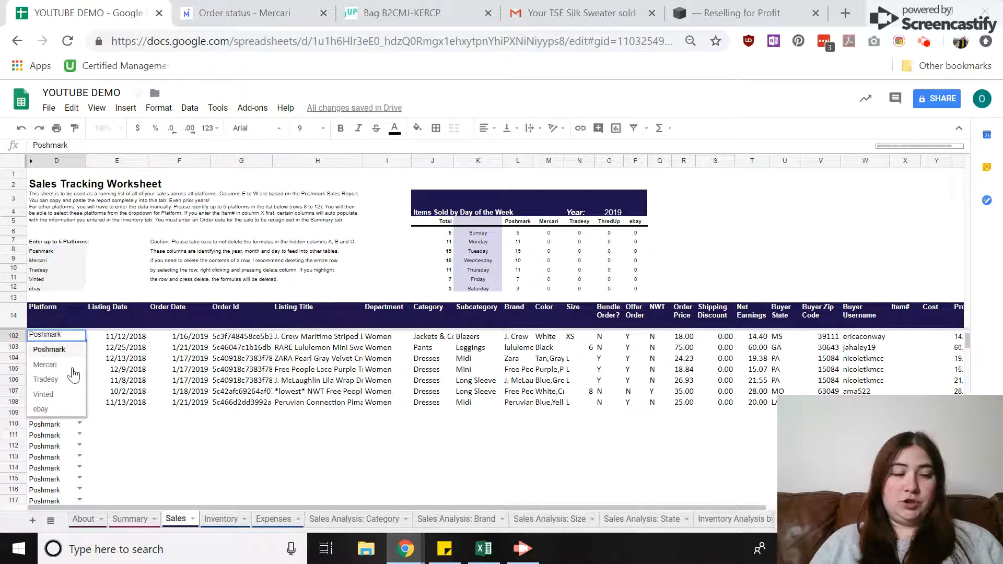
mouse_move(108, 298)
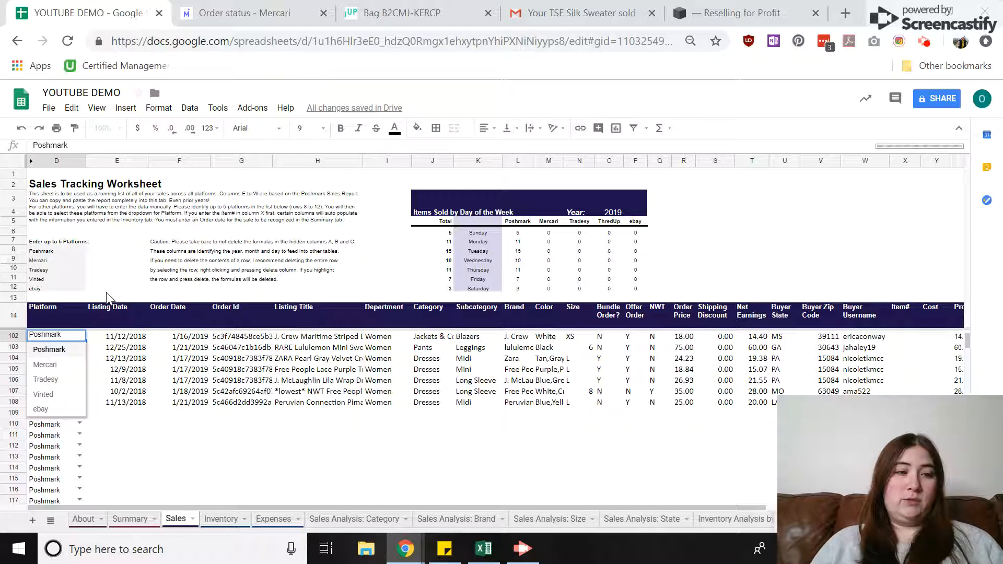
mouse_move(467, 220)
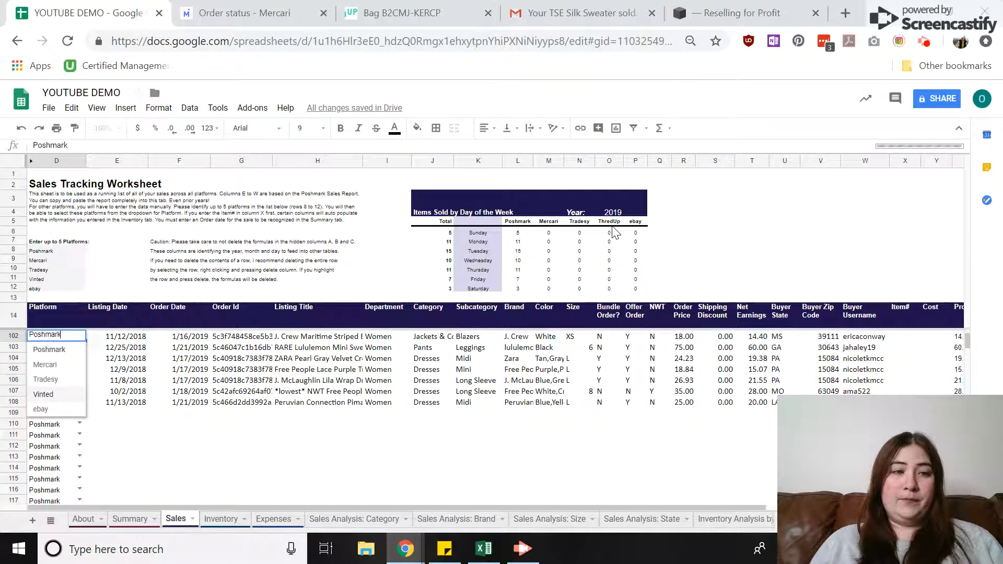
left_click(43, 394)
type("=D11")
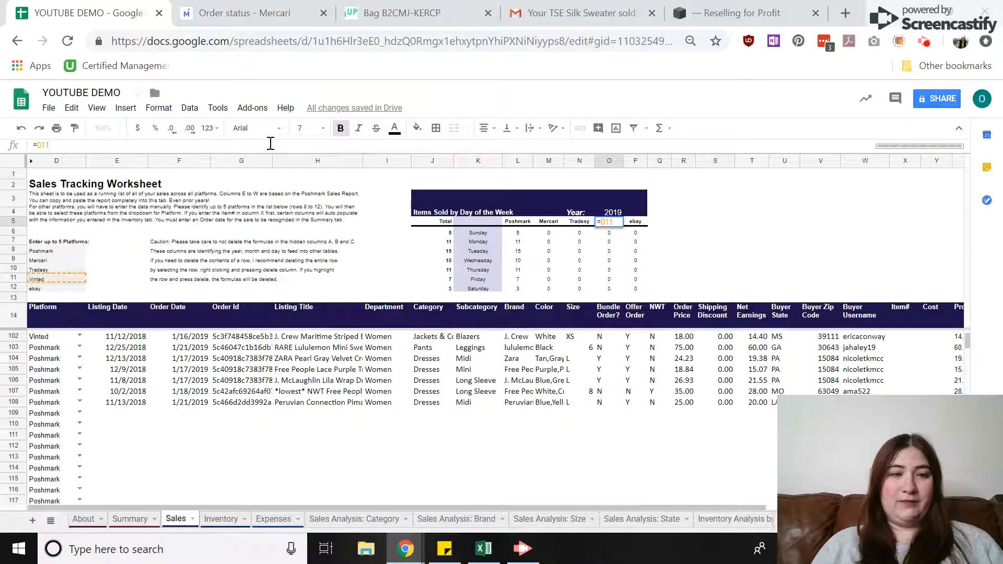
left_click(609, 232)
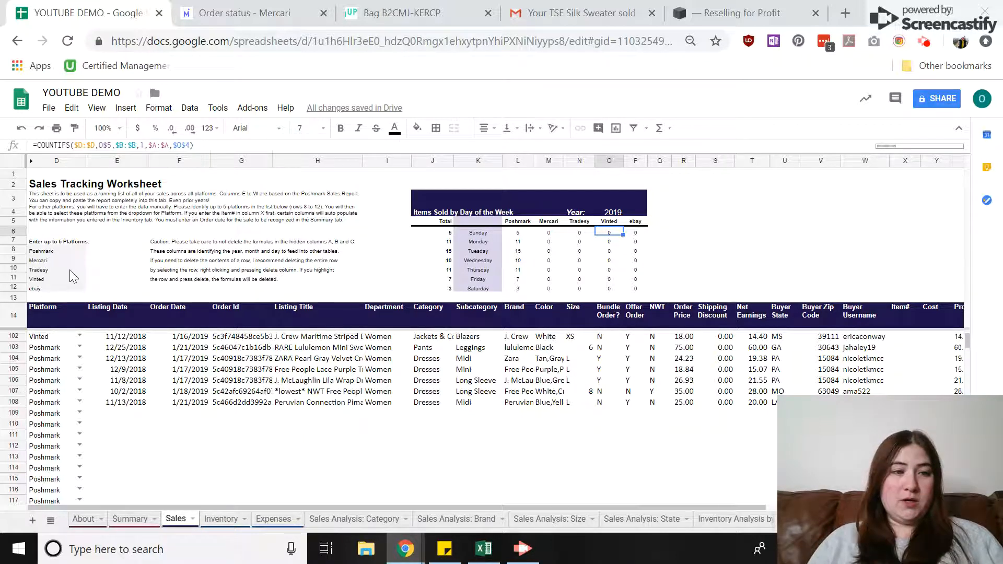
Review the Vinted platform list cell against the weekday table's column header
left_click(56, 278)
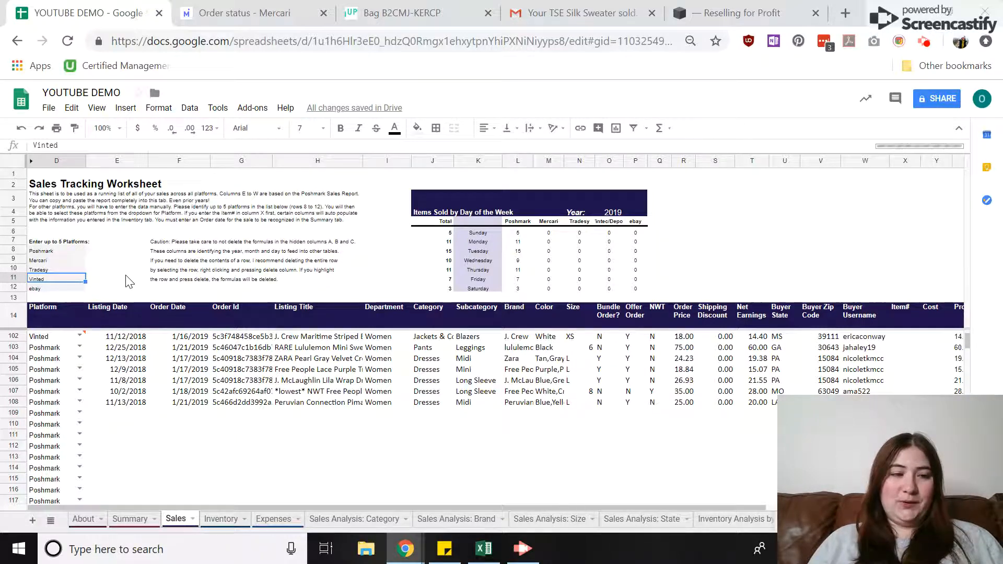
Start a new sale in row 109 with platform Mercari and move to its listing date
left_click(56, 413)
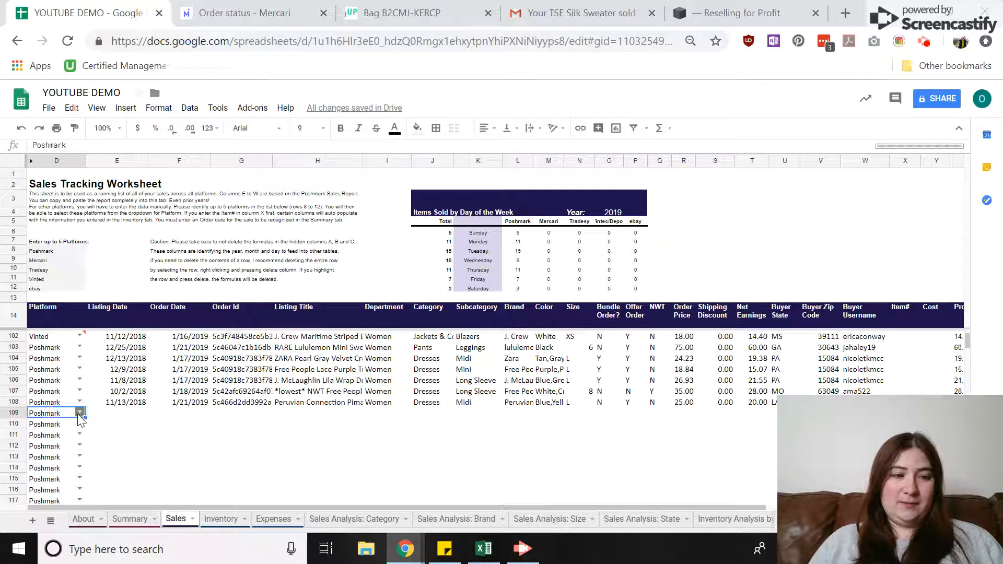
left_click(81, 411)
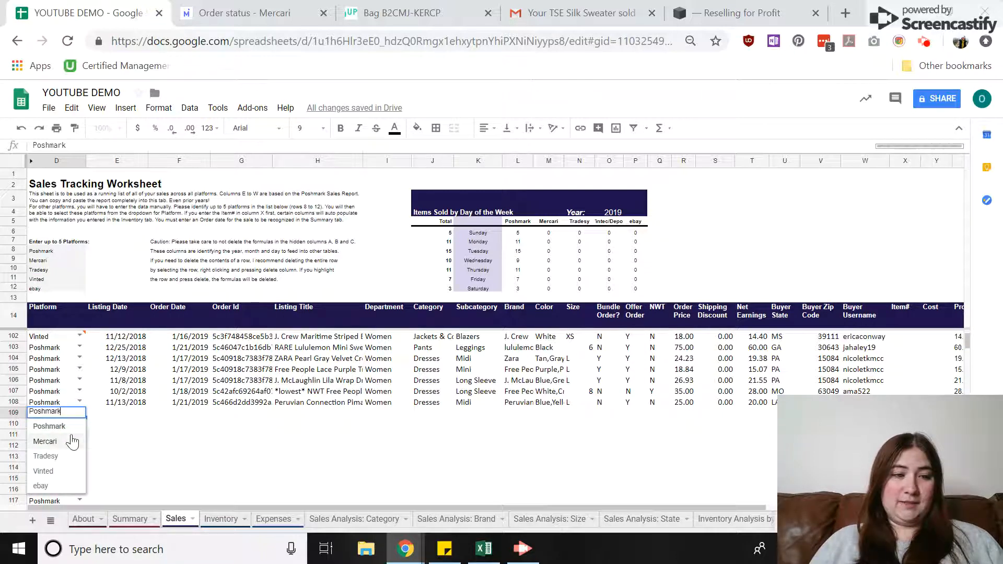
left_click(45, 441)
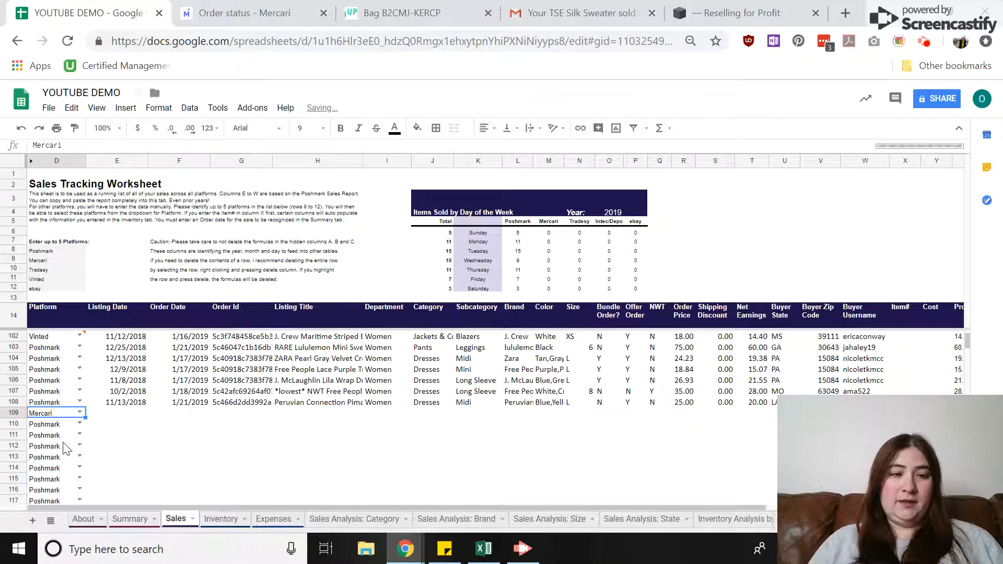
left_click(116, 412)
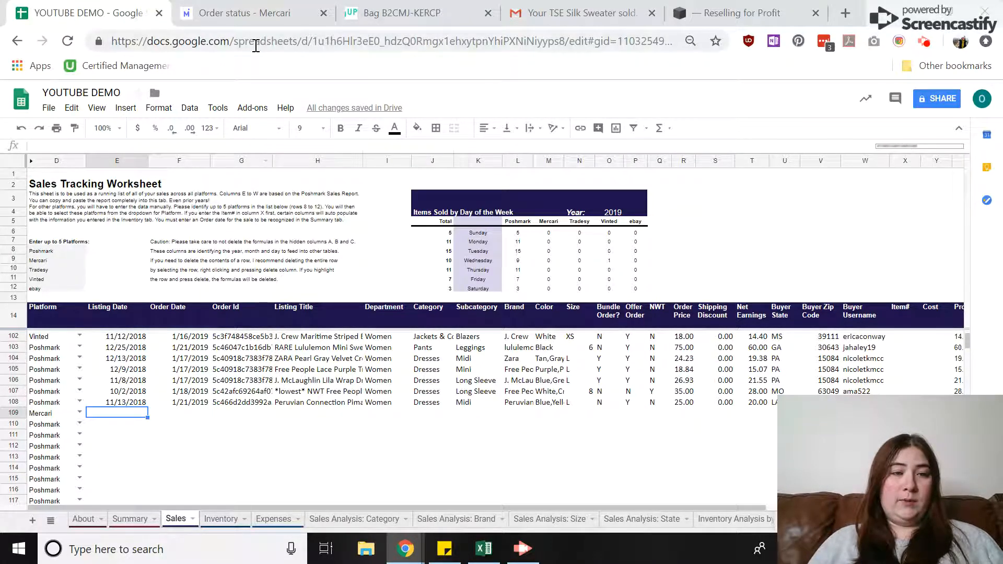
Switch to the Mercari order status page for the lime green tank top sale
left_click(253, 13)
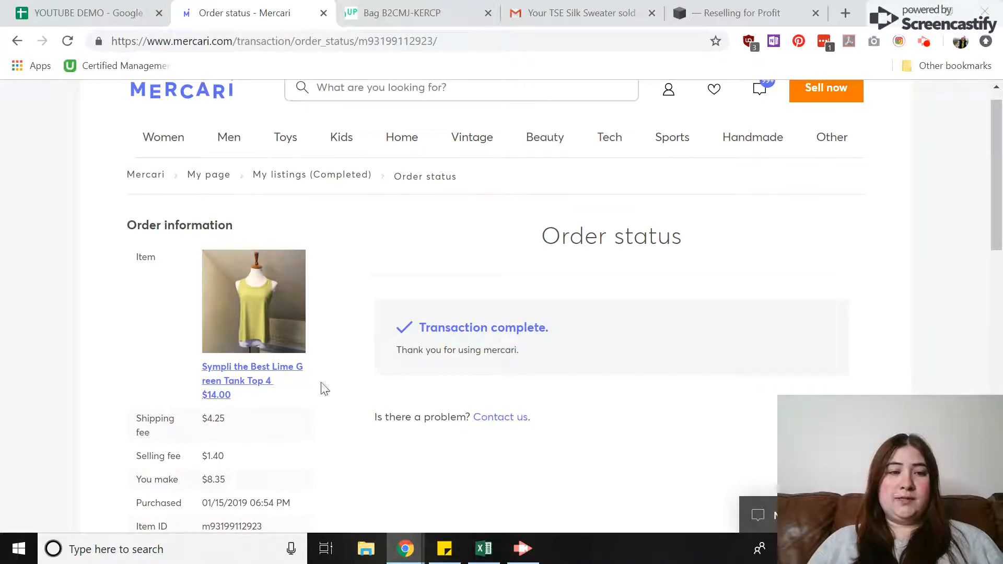
mouse_move(238, 425)
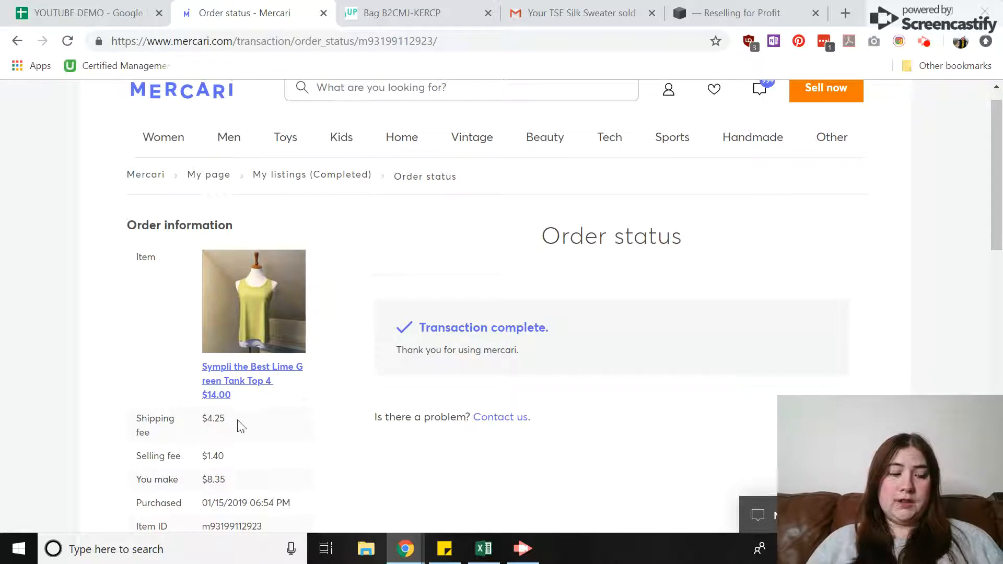
mouse_move(238, 426)
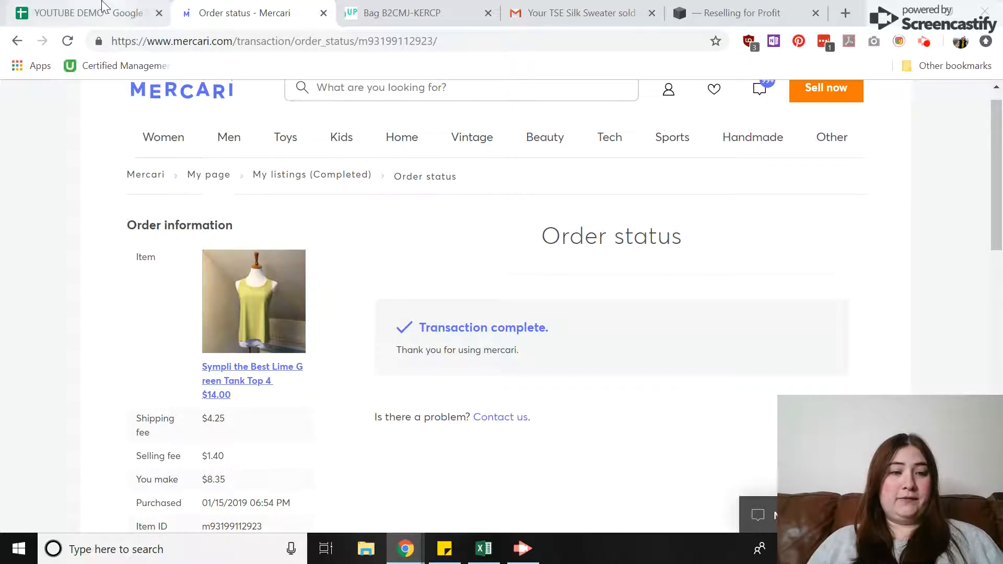
Enter 1/10/2018 as the listing date in E109 for the Mercari row
left_click(77, 12)
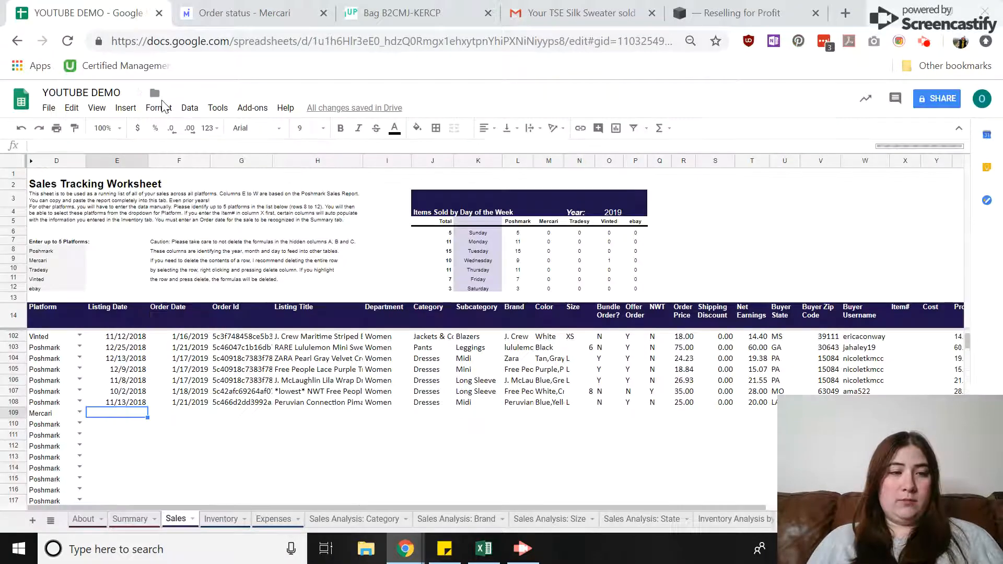
type("?")
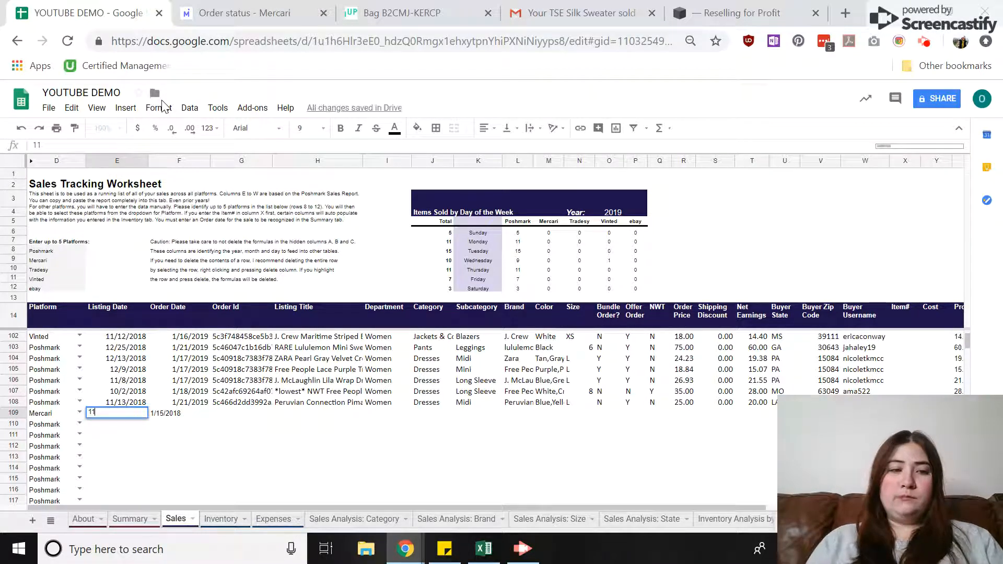
type("/10")
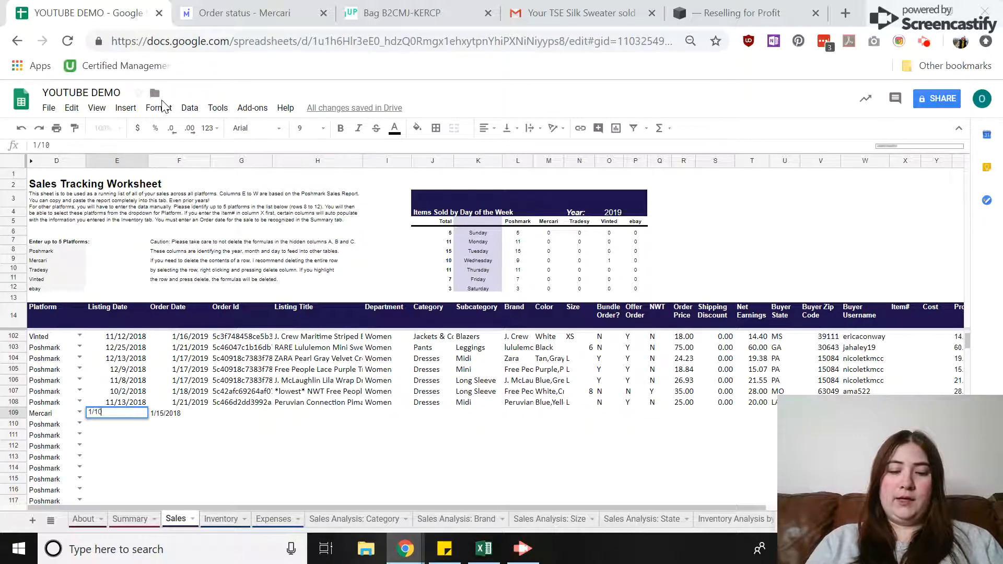
type("/2")
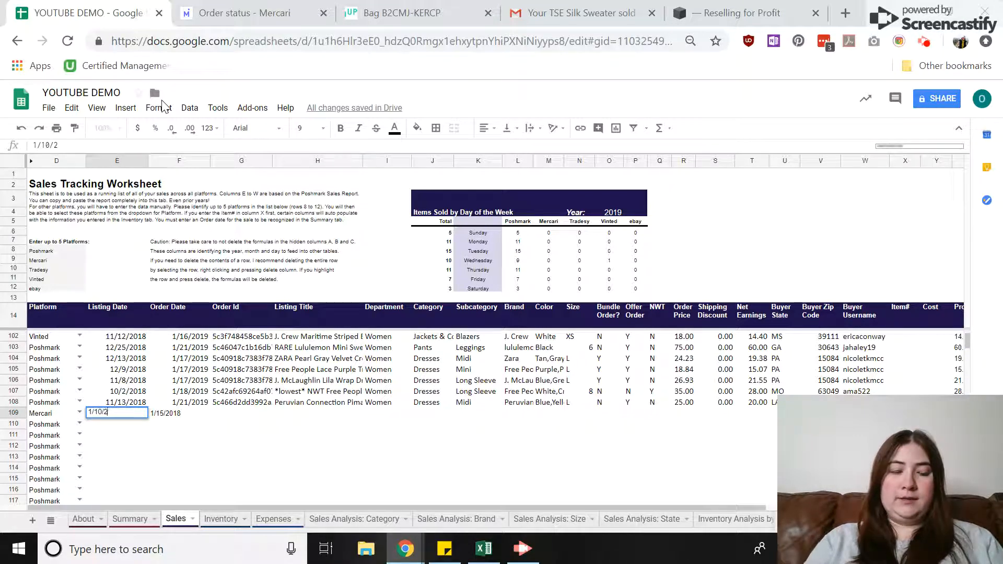
type("018")
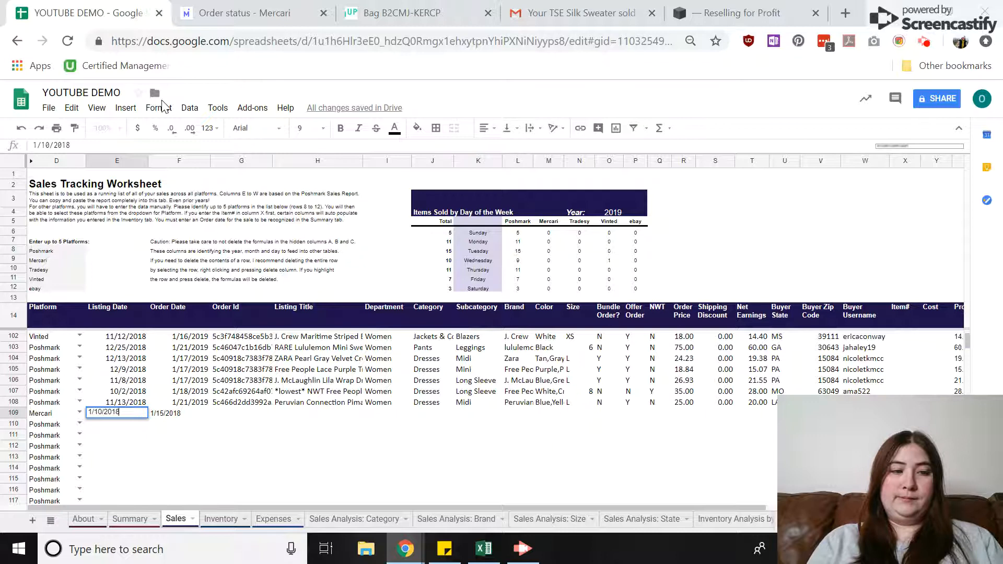
Open the tank top's Mercari listing in a new tab from the order page, then return to the spreadsheet
left_click(243, 12)
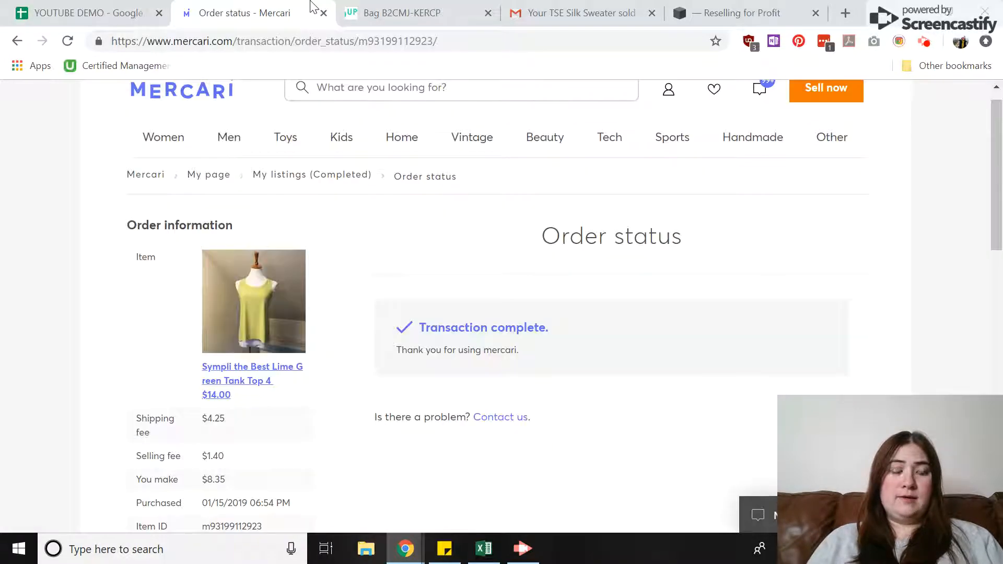
right_click(243, 381)
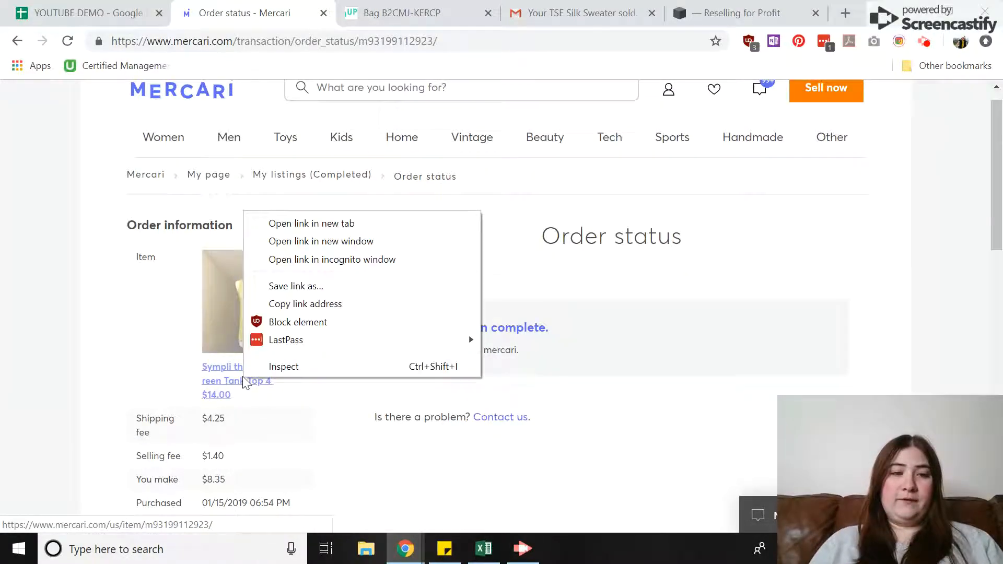
left_click(312, 223)
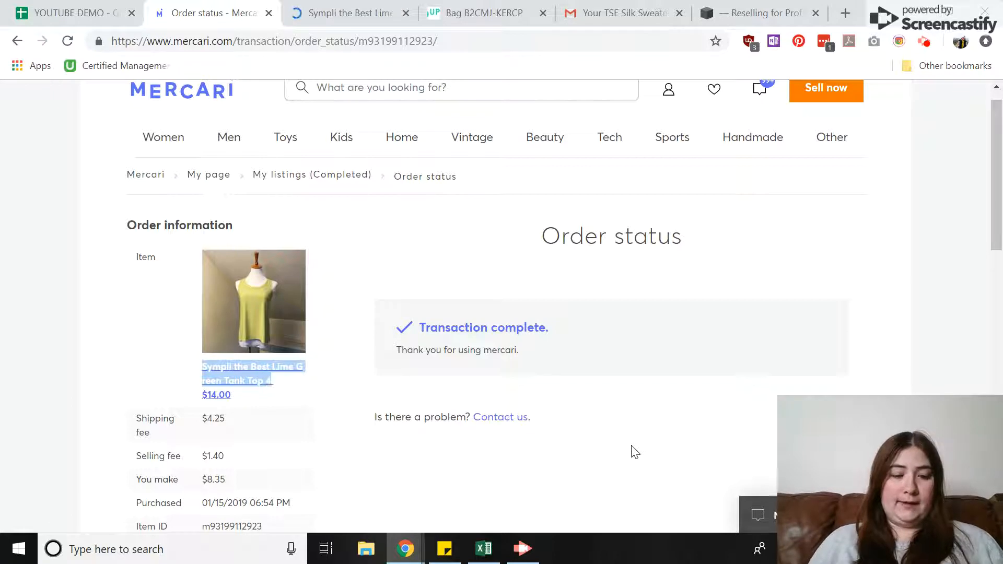
left_click(64, 13)
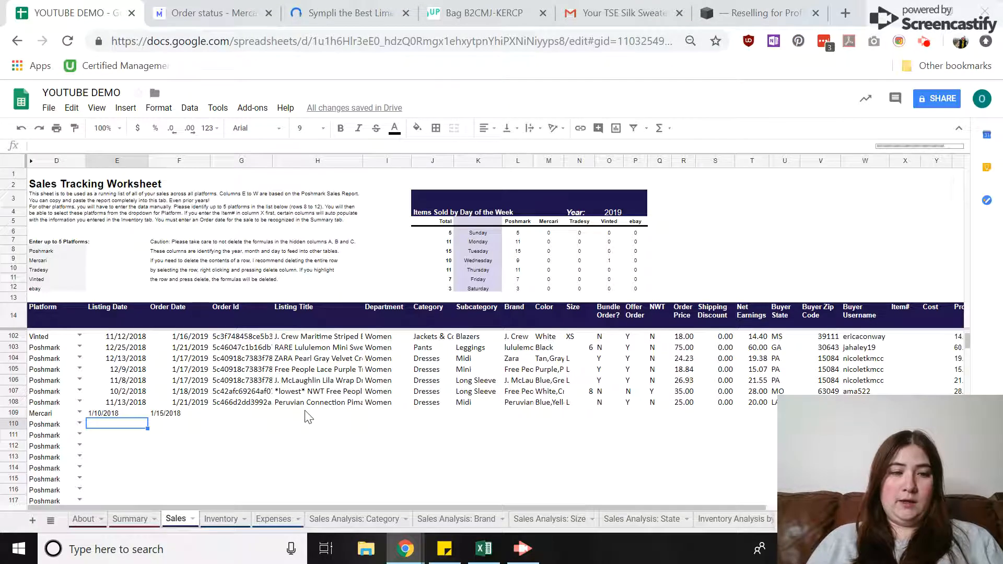
left_click(316, 413)
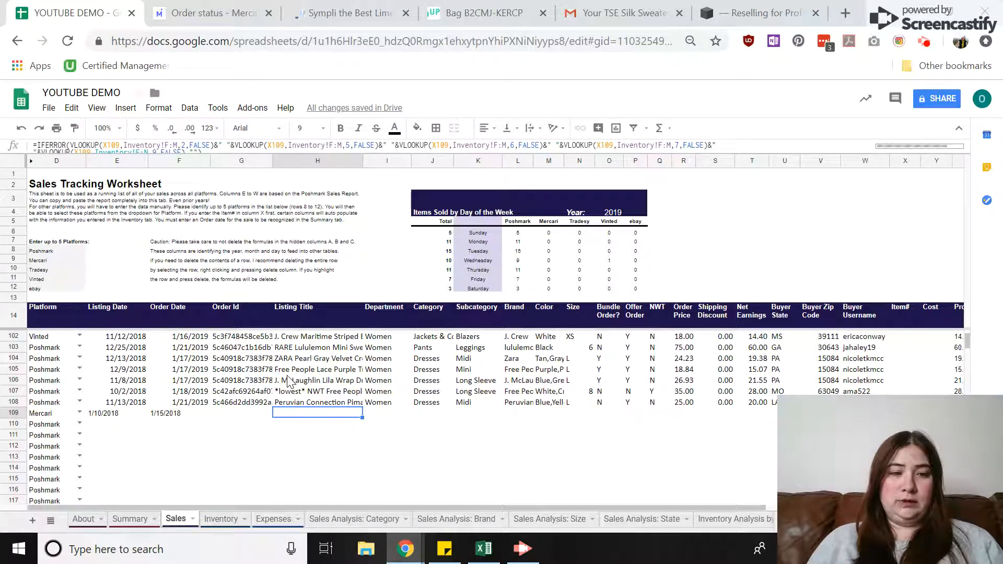
left_click(242, 414)
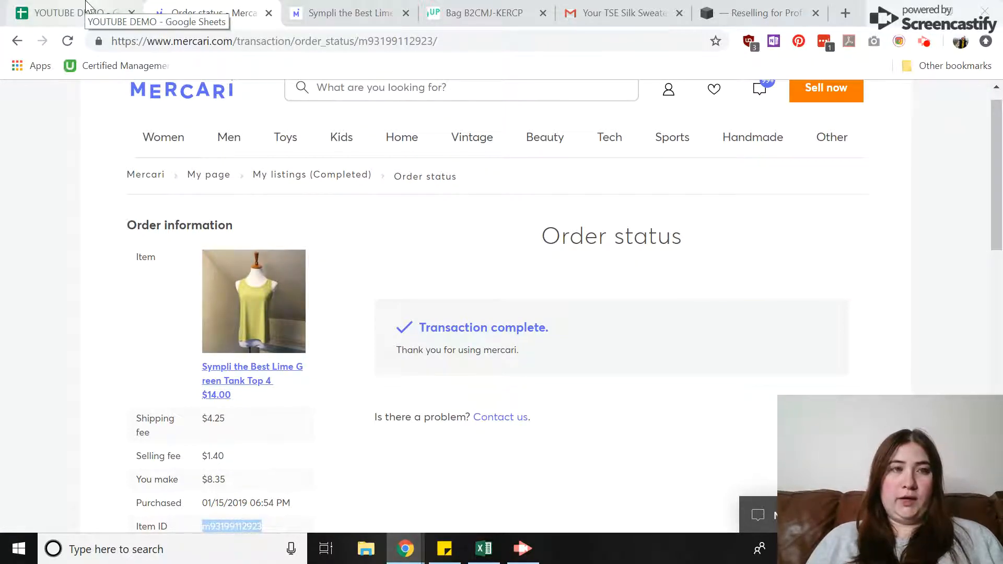
left_click(70, 13)
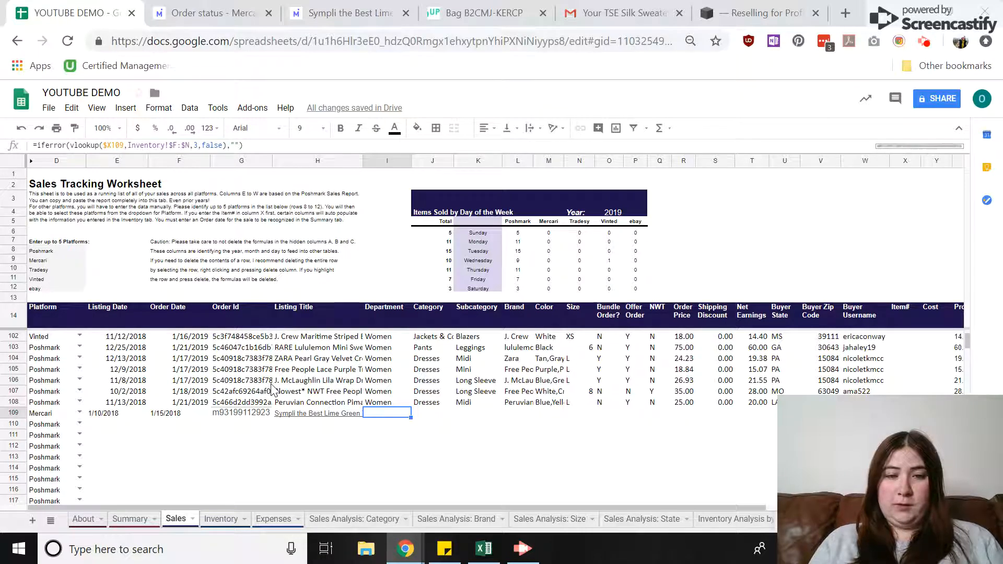
Fill row 109 with Women, Tops, Tank Top, brand Sympli and Green, checking earlier subcategory entries
type("Women")
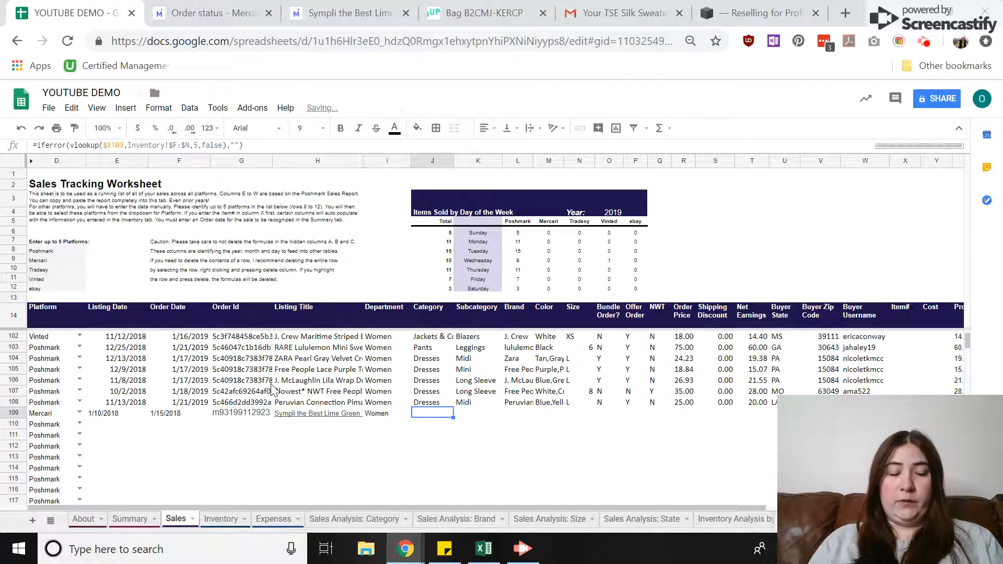
scroll("up", 3)
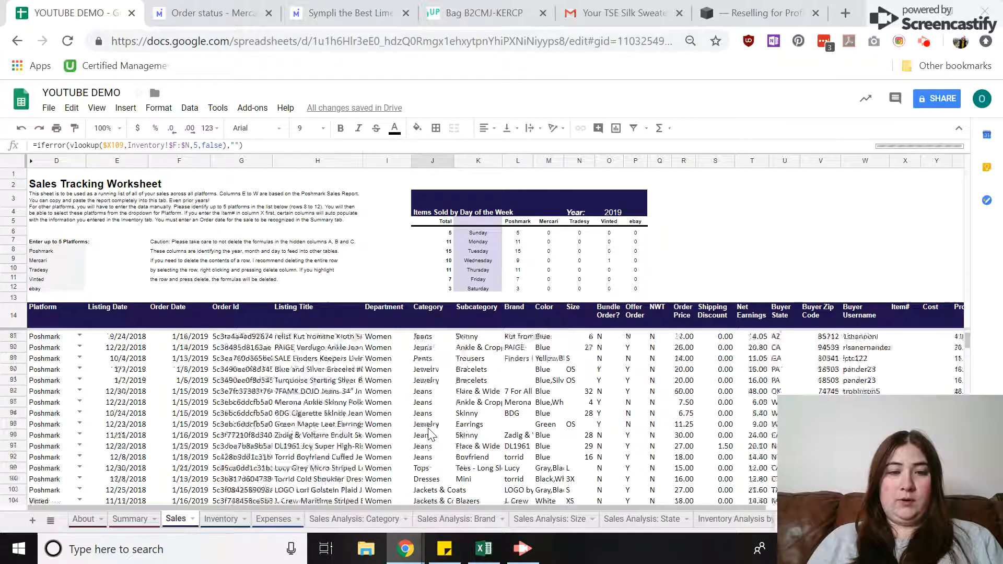
scroll("up", 3)
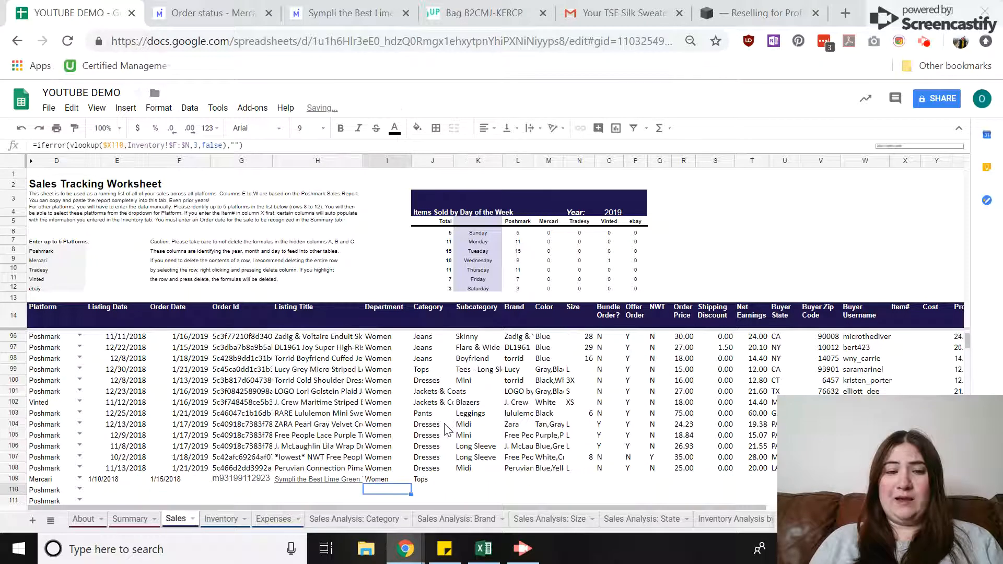
left_click(420, 479)
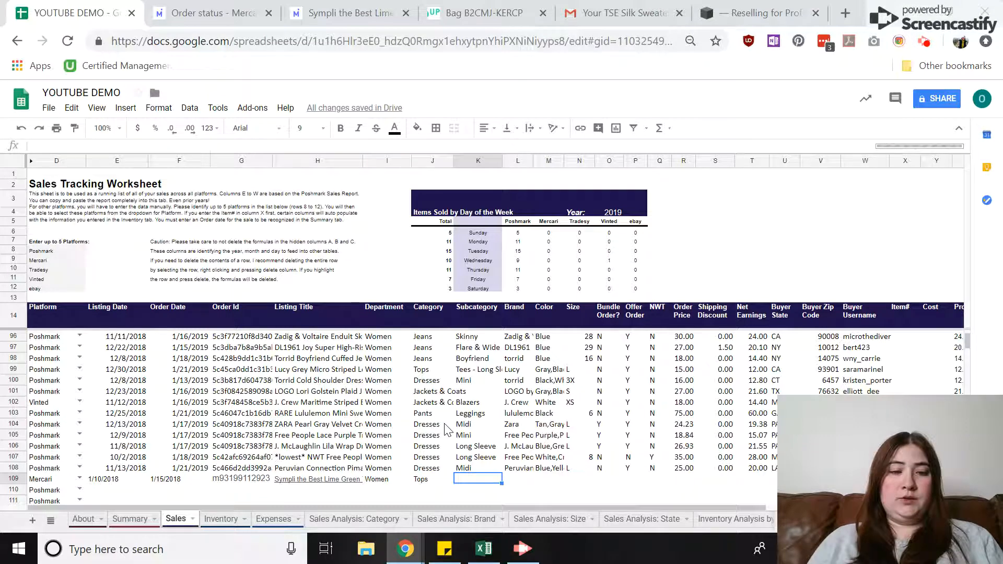
scroll("up", 3)
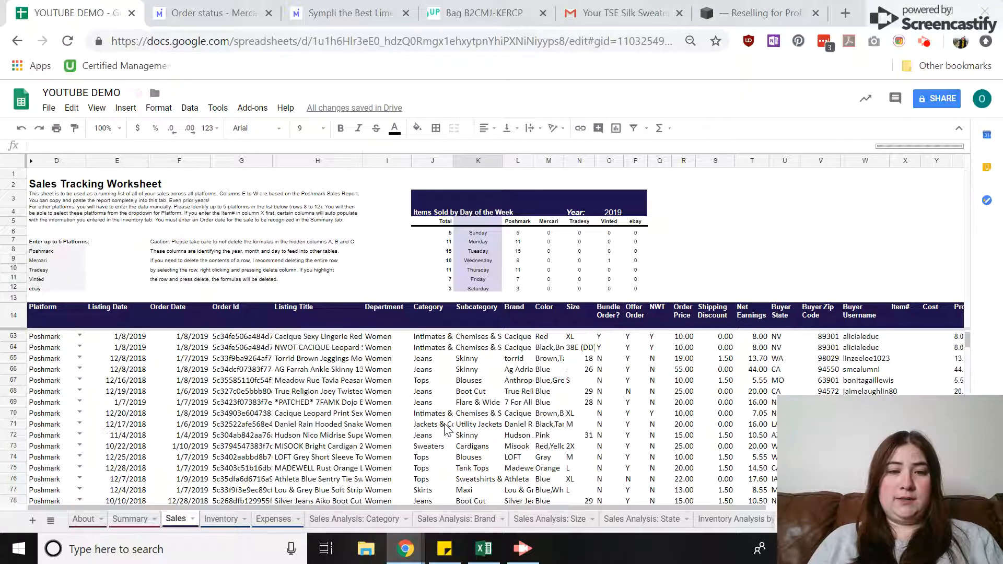
scroll("up", 3)
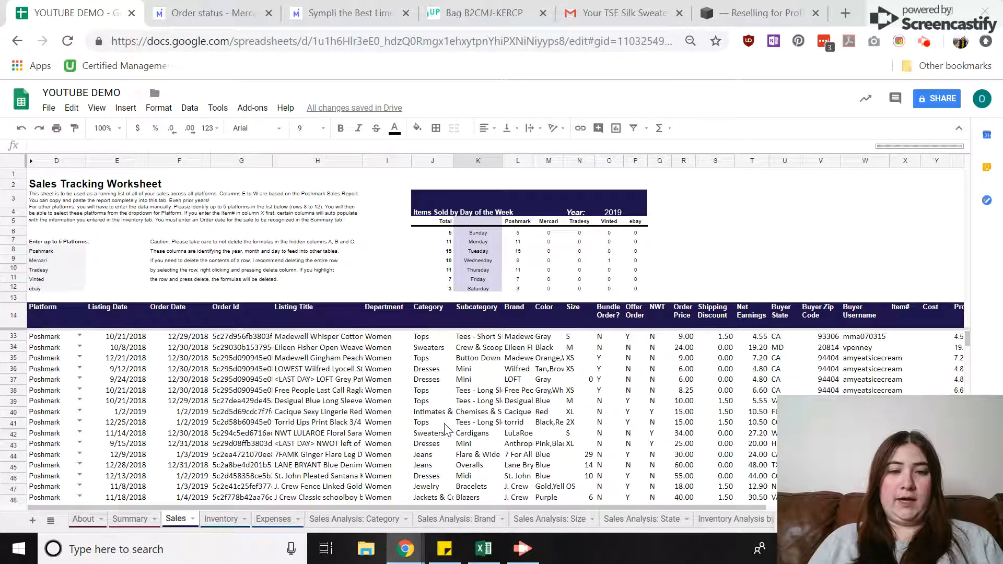
scroll("up", 3)
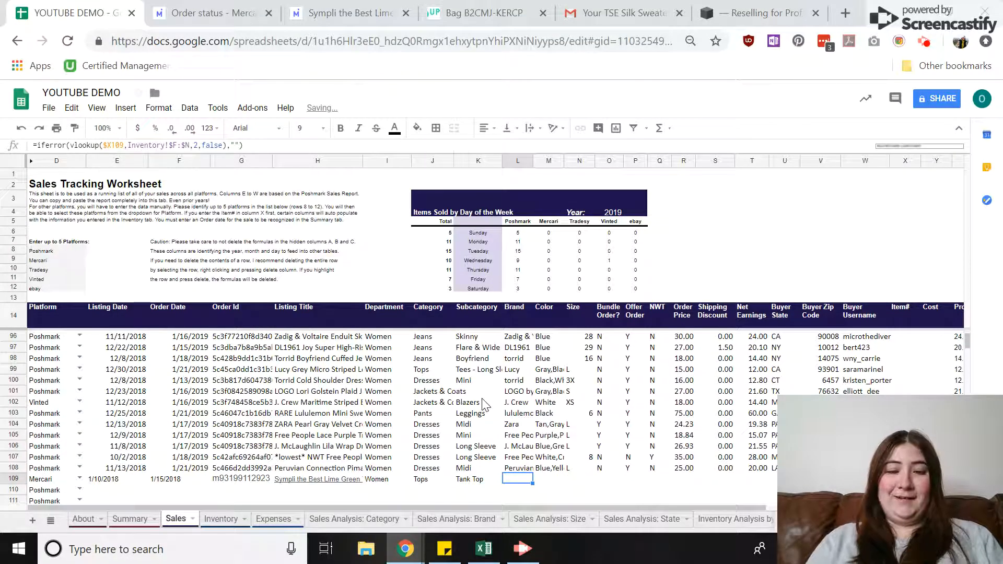
type("Sympli")
left_click(549, 478)
type("Green")
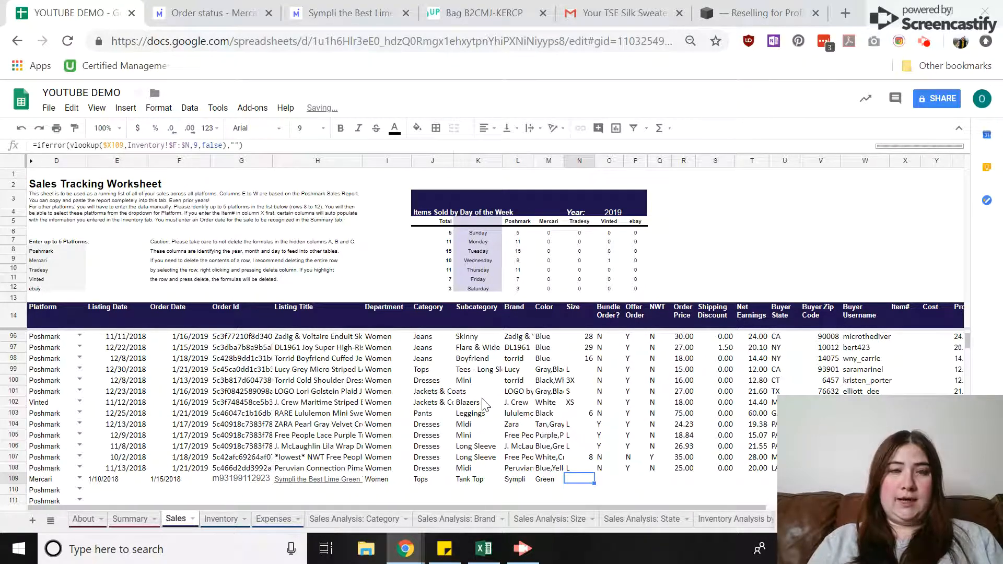
On the tank top's Mercari listing page, select its posted date 12/29/18
left_click(211, 12)
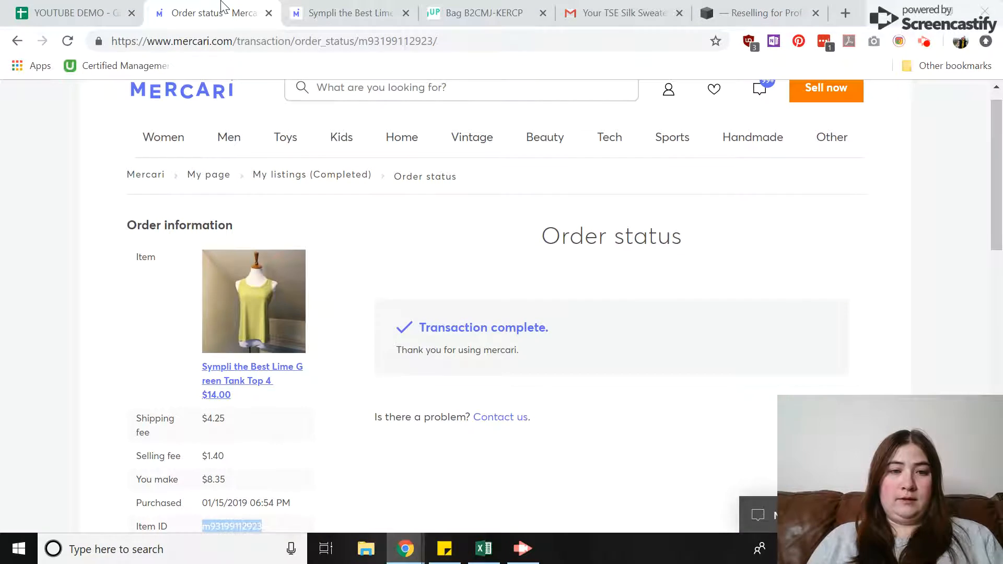
left_click(346, 13)
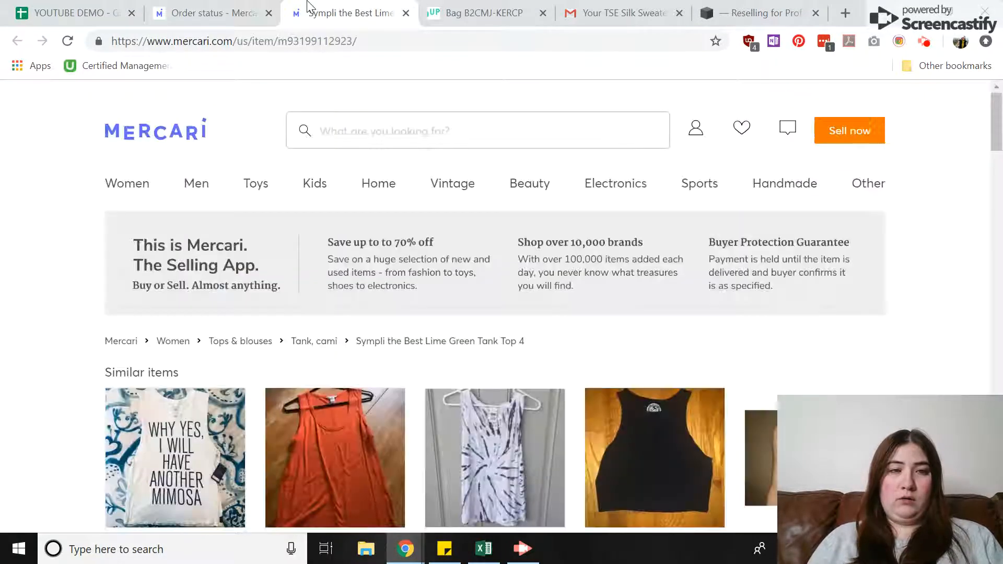
scroll("down", 3)
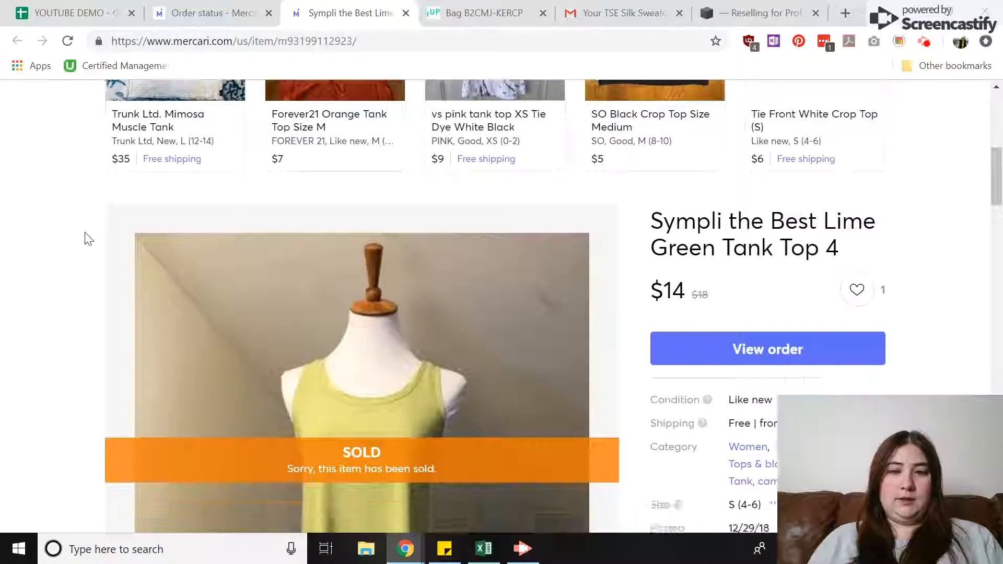
scroll("down", 3)
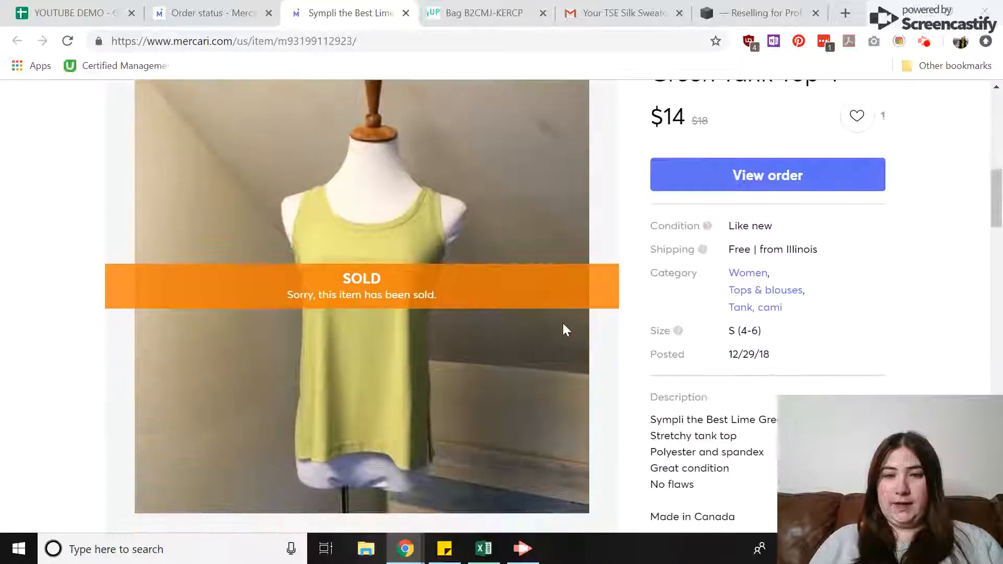
double_click(748, 354)
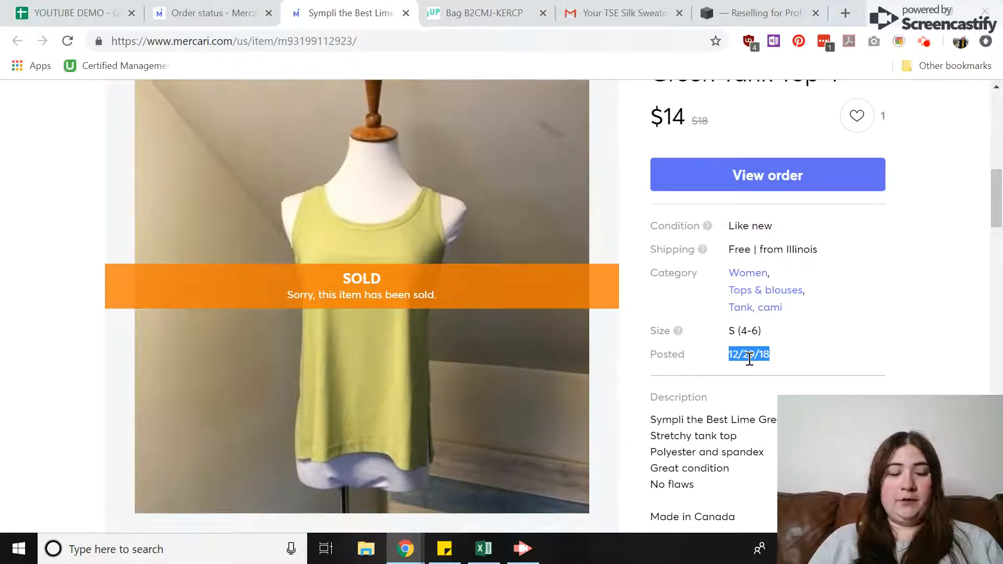
mouse_move(63, 13)
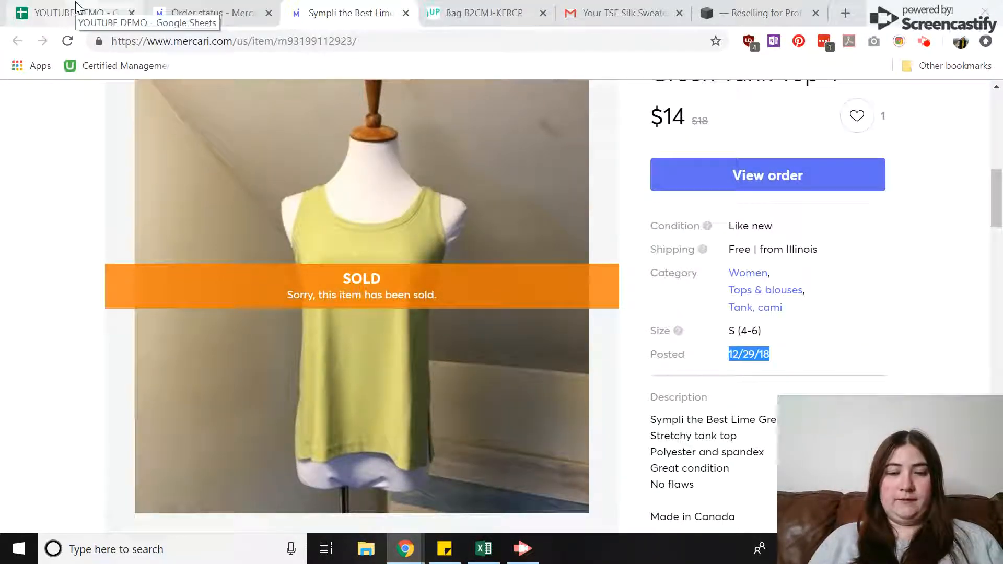
Fill row 109 with listing date 12/29/2018, size 4 and bundle/offer/NWT flags N, Y, N
left_click(70, 12)
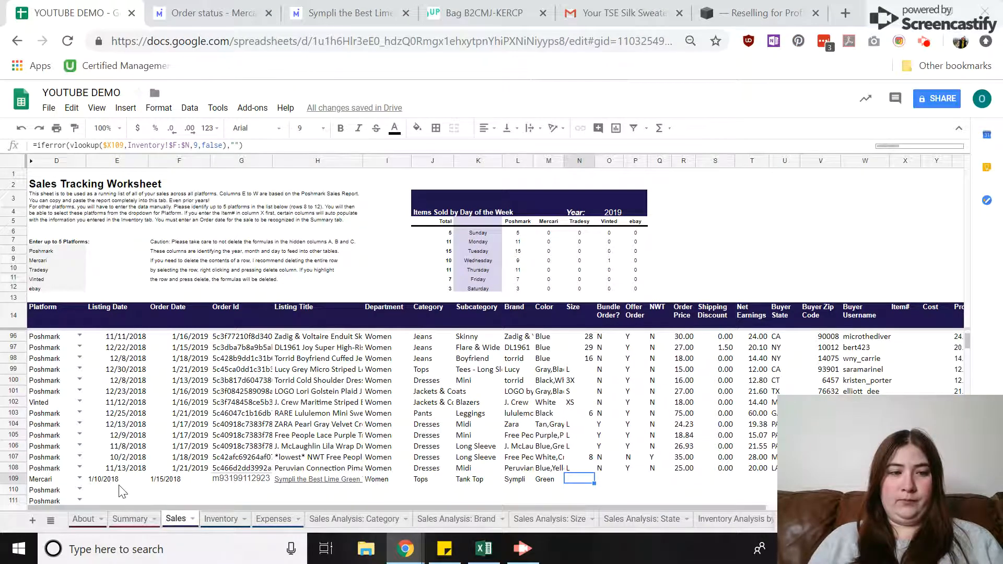
type("12/29/2018")
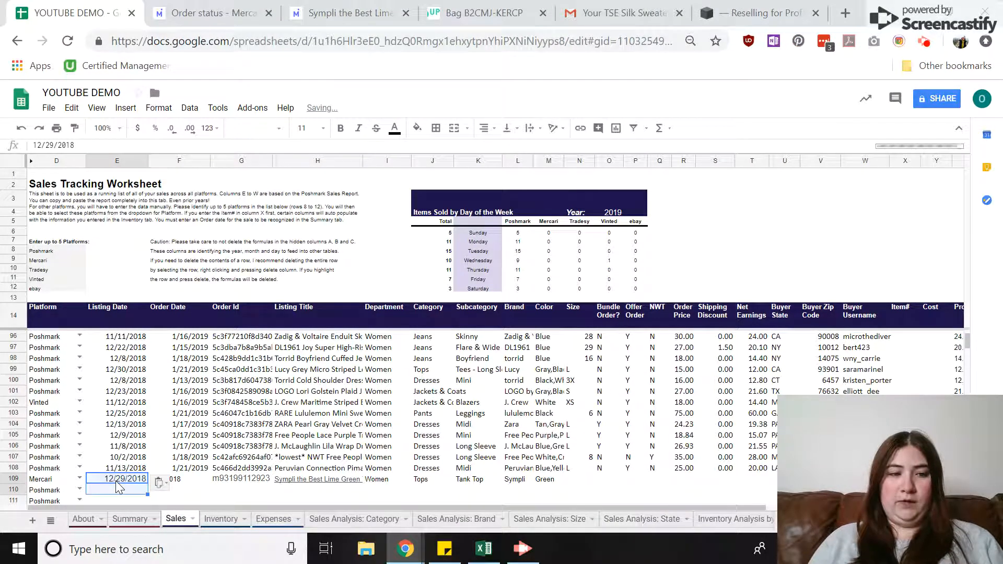
left_click(186, 468)
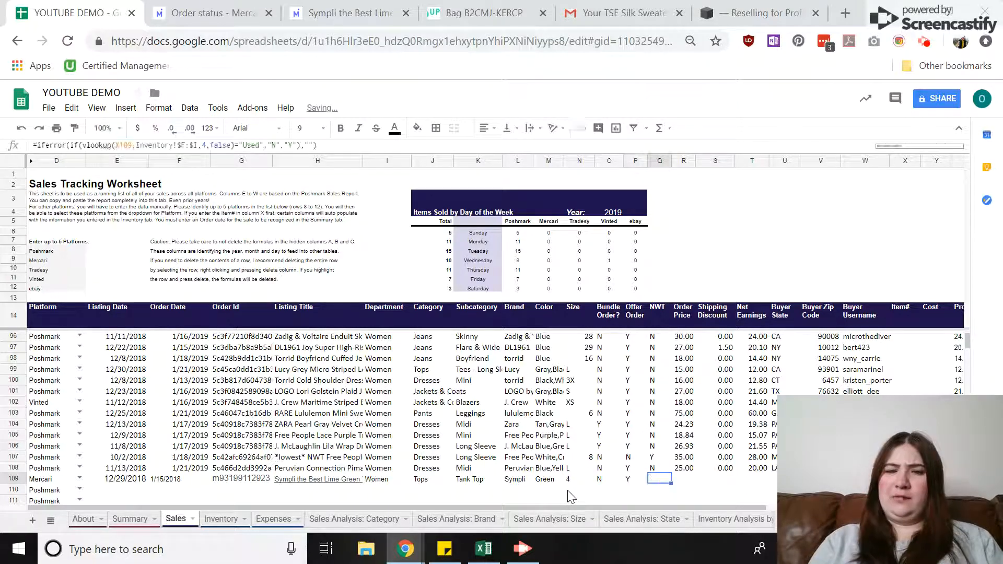
type("N")
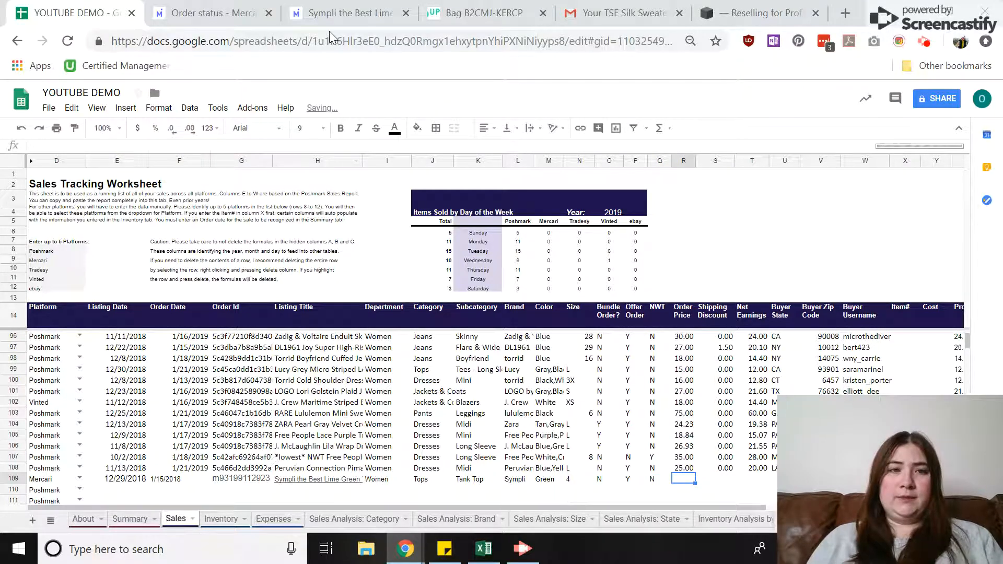
left_click(211, 12)
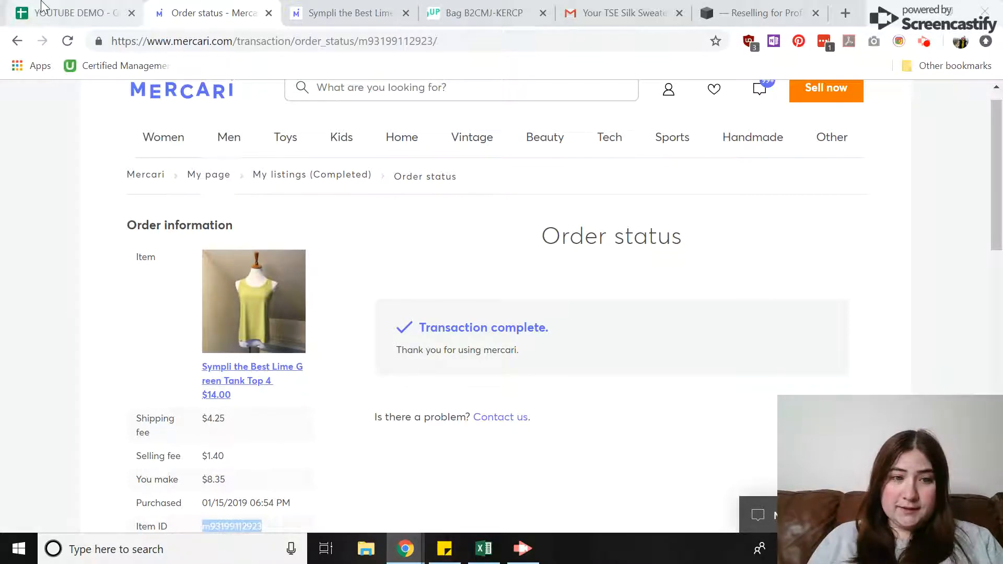
Enter order price 14.00 and shipping 4.25 in row 109, checking them against the Mercari order
left_click(70, 12)
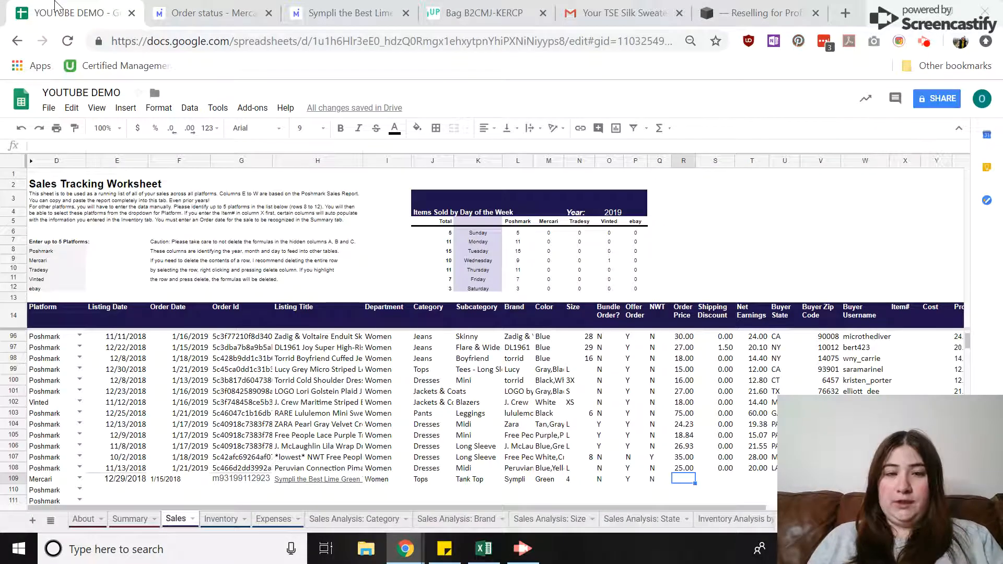
type("14.00")
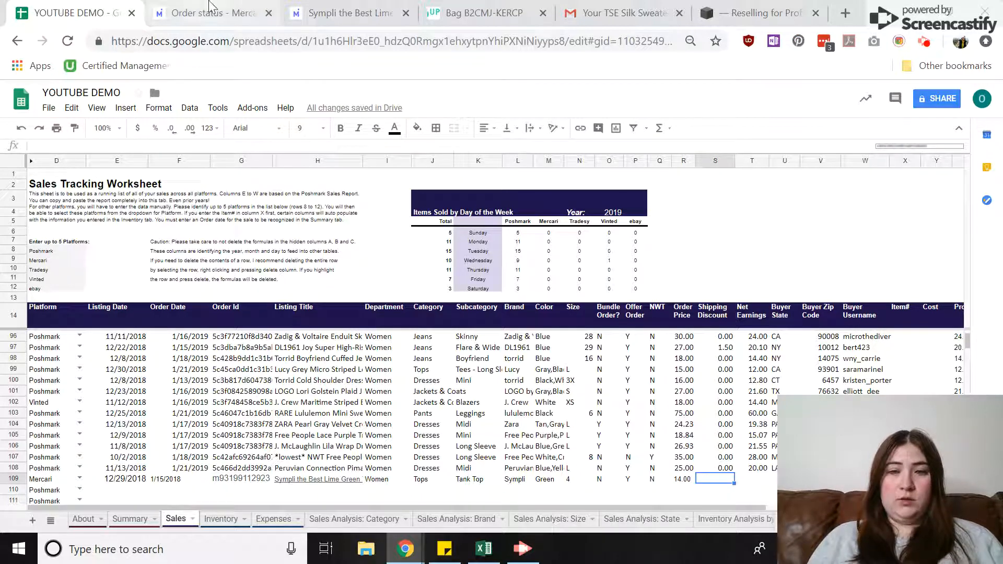
left_click(211, 12)
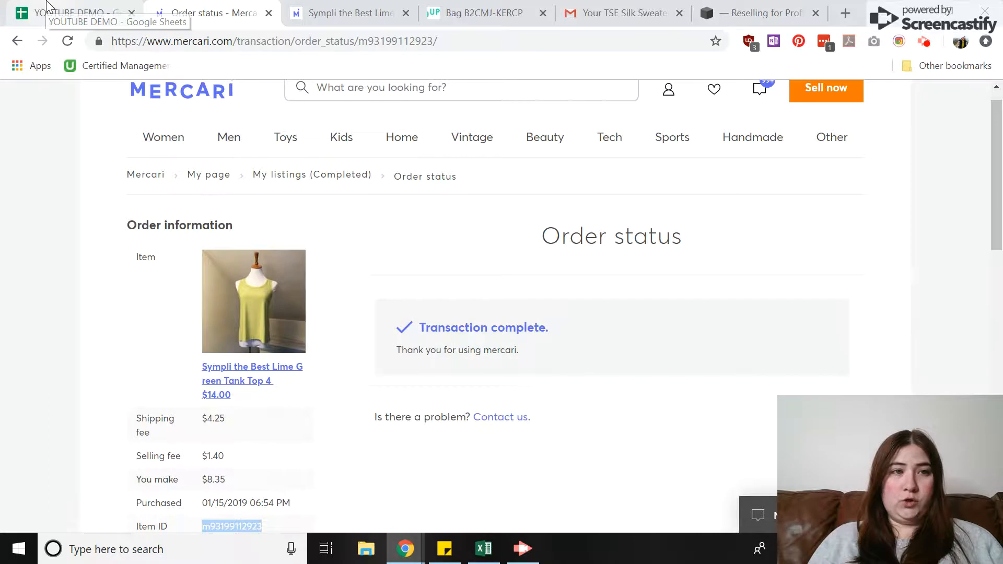
left_click(77, 12)
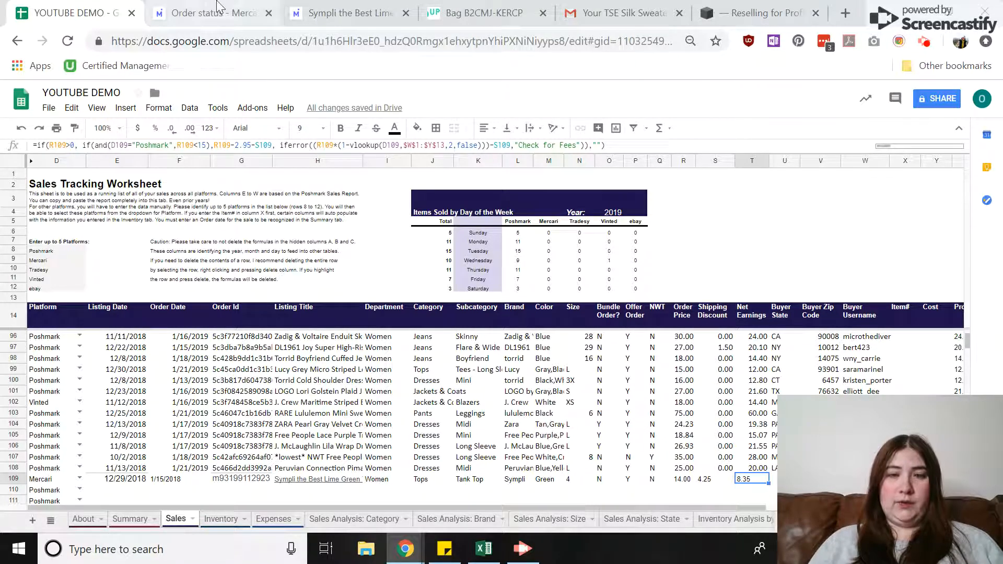
left_click(211, 13)
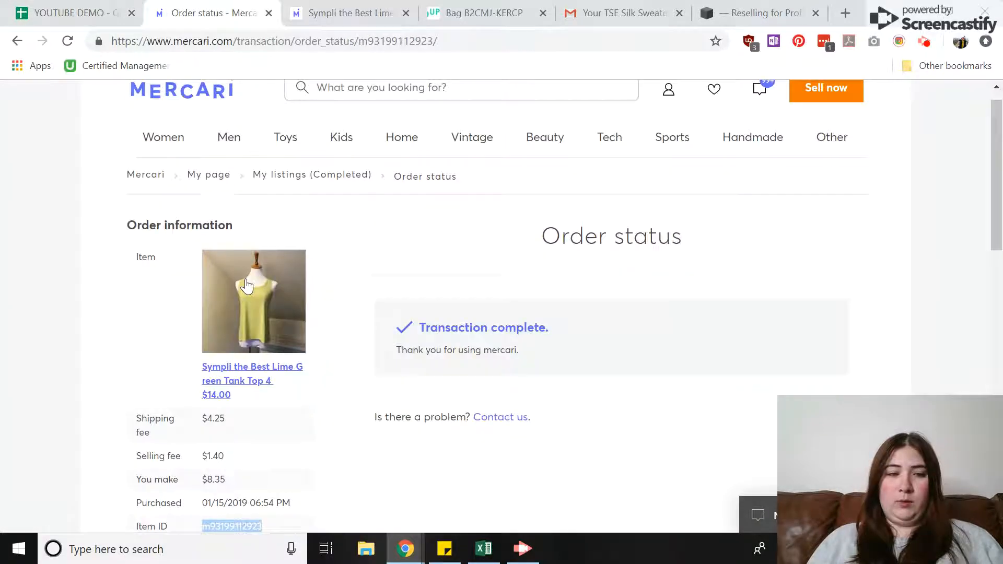
mouse_move(232, 464)
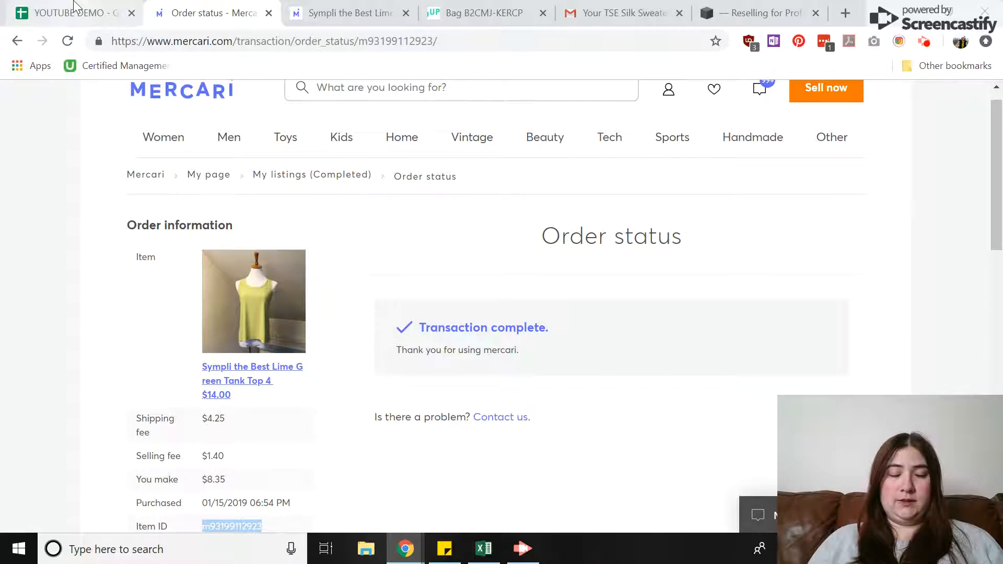
left_click(70, 13)
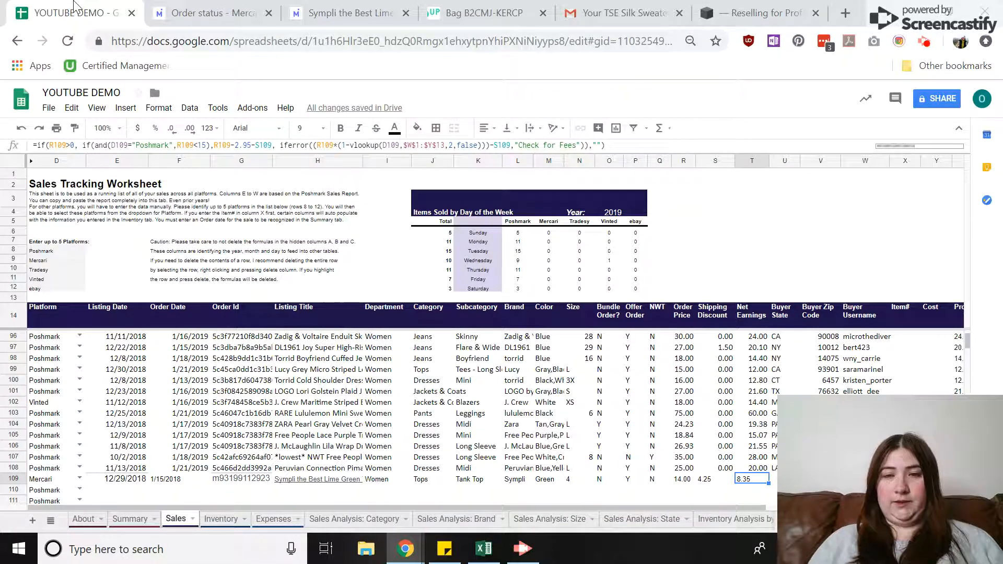
mouse_move(697, 284)
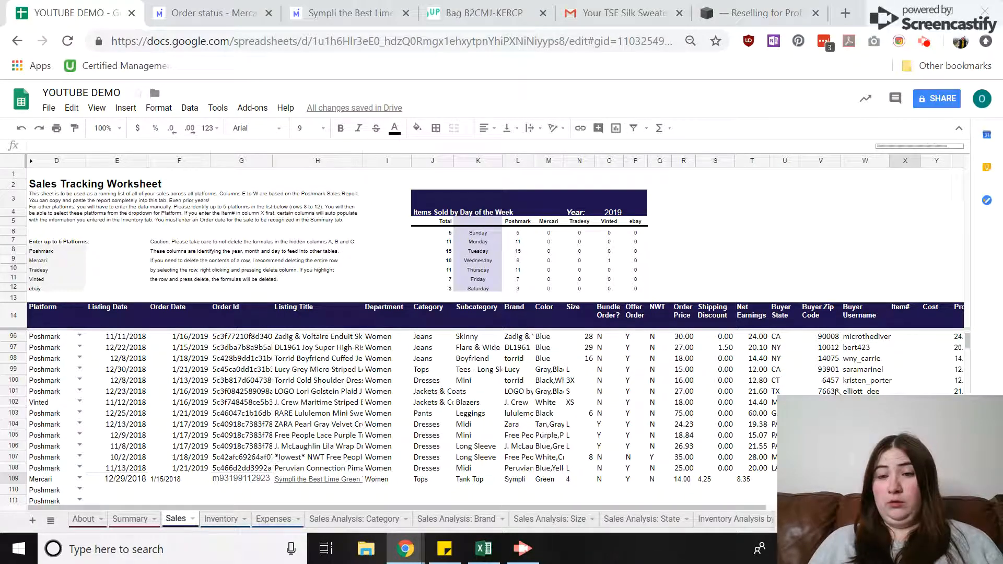
Enter IL as the buyer state for row 109 and verify its profit formula
scroll("right", 3)
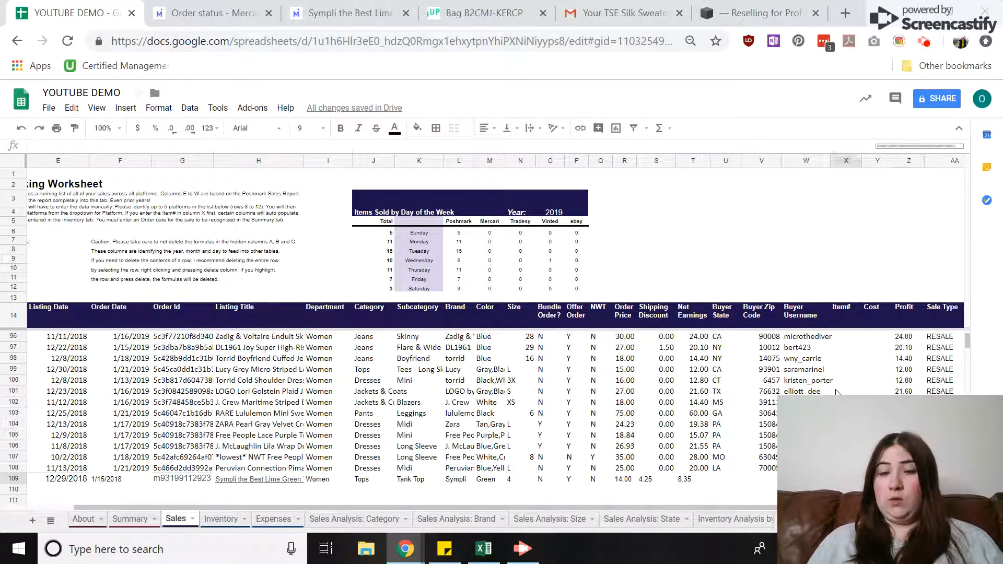
left_click(762, 480)
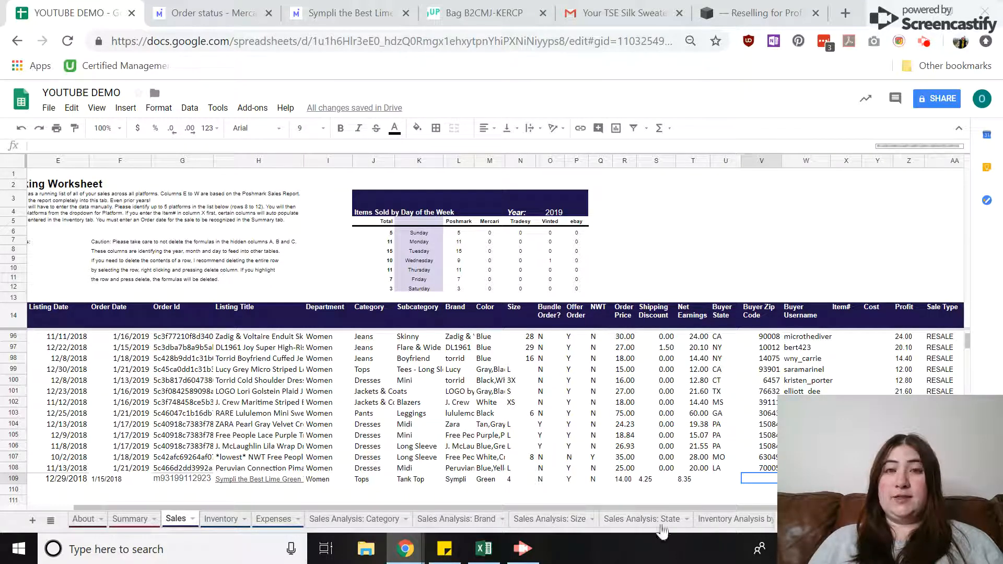
mouse_move(670, 486)
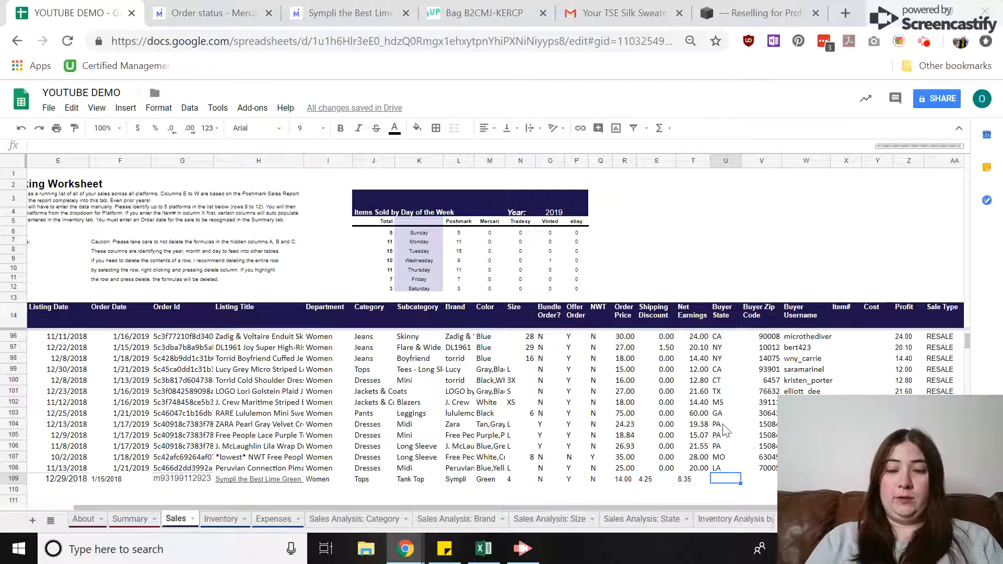
type("IL")
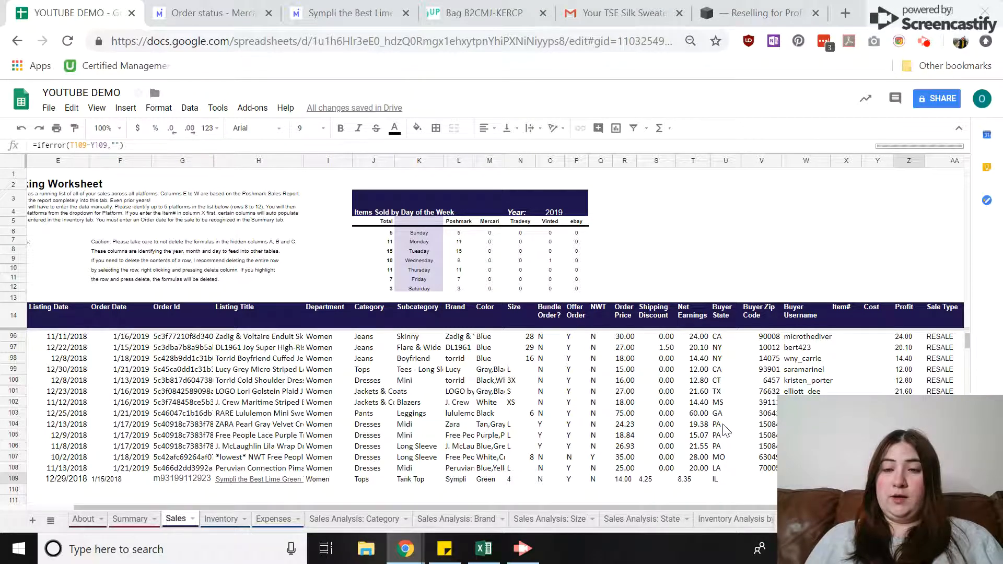
scroll("right", 3)
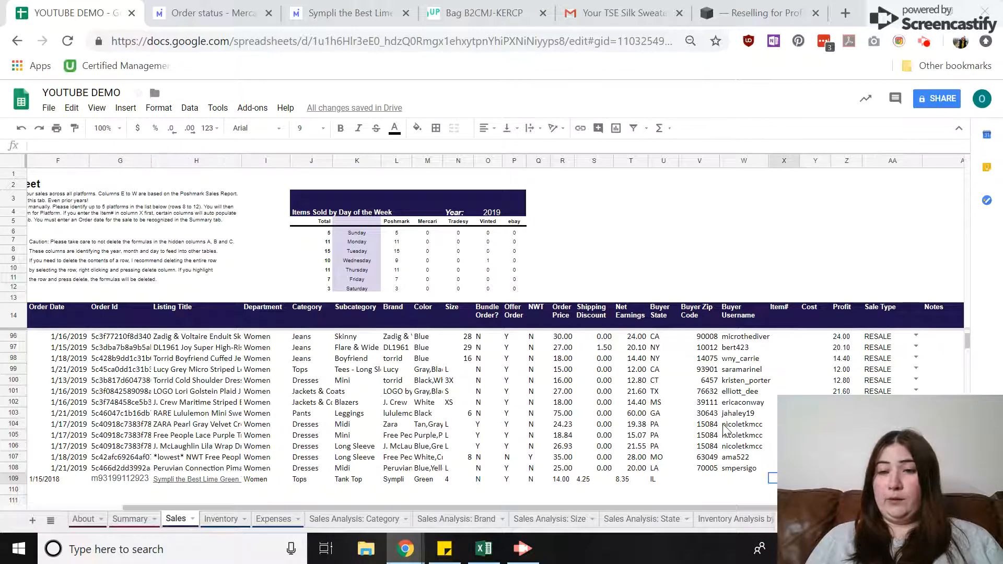
left_click(773, 479)
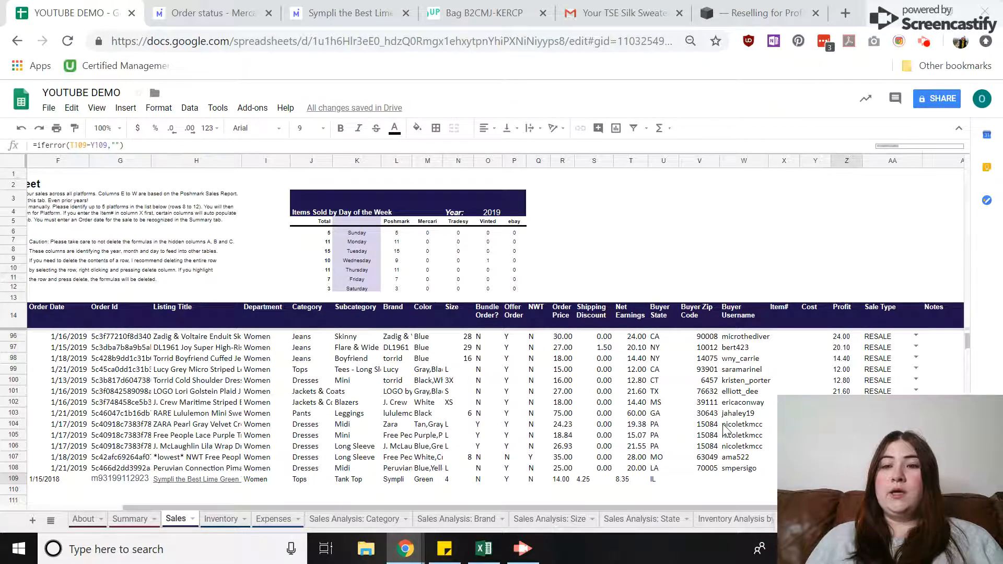
left_click(784, 478)
type("12/29/2018")
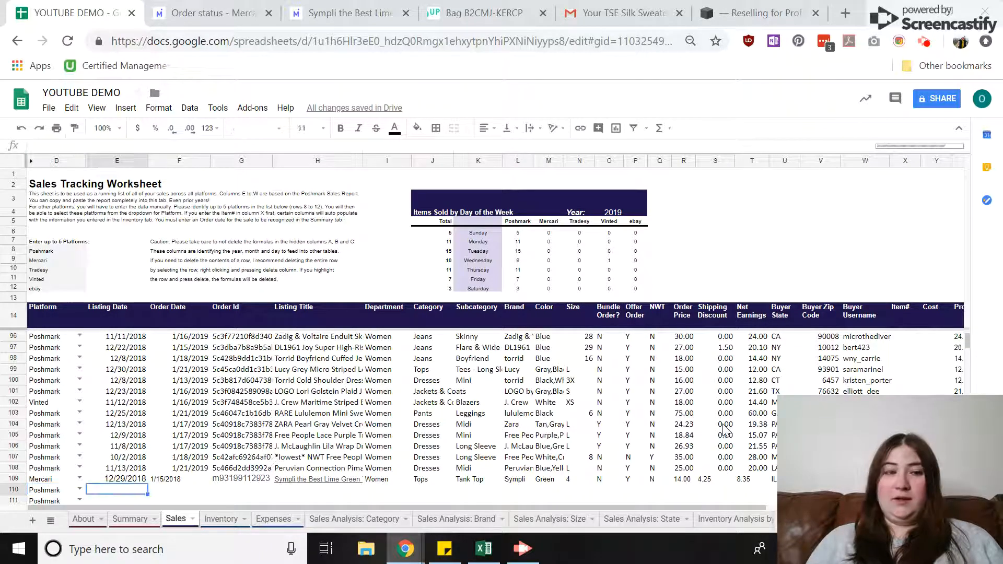
mouse_move(476, 12)
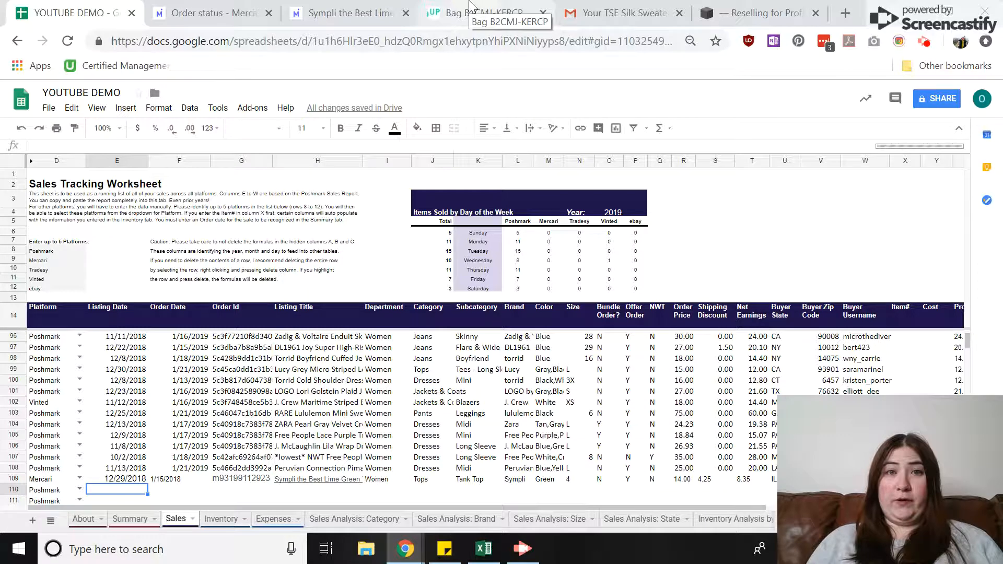
Copy the Zara Blazer name from the thredUP bag's kit list into row 110's listing title
left_click(484, 13)
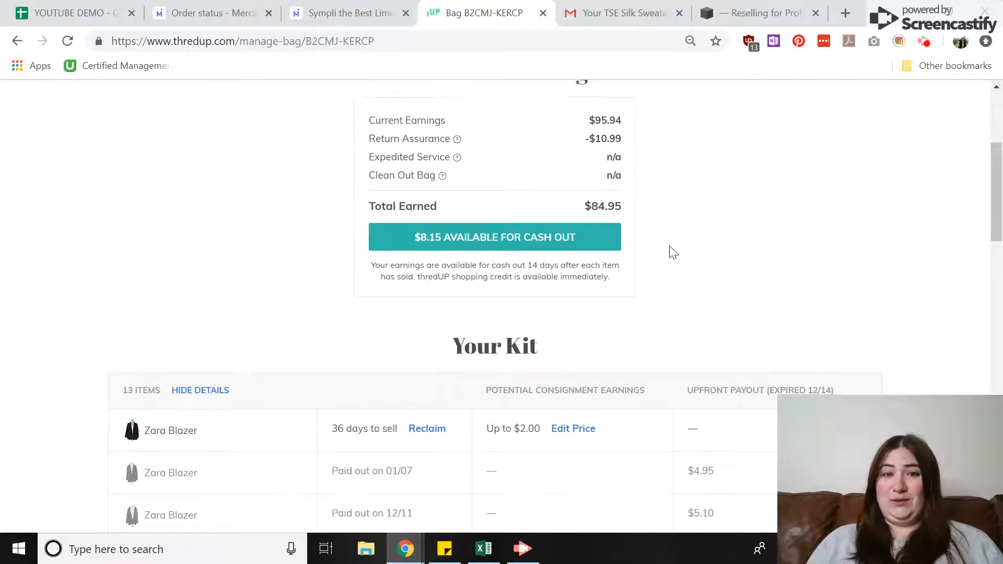
scroll("down", 3)
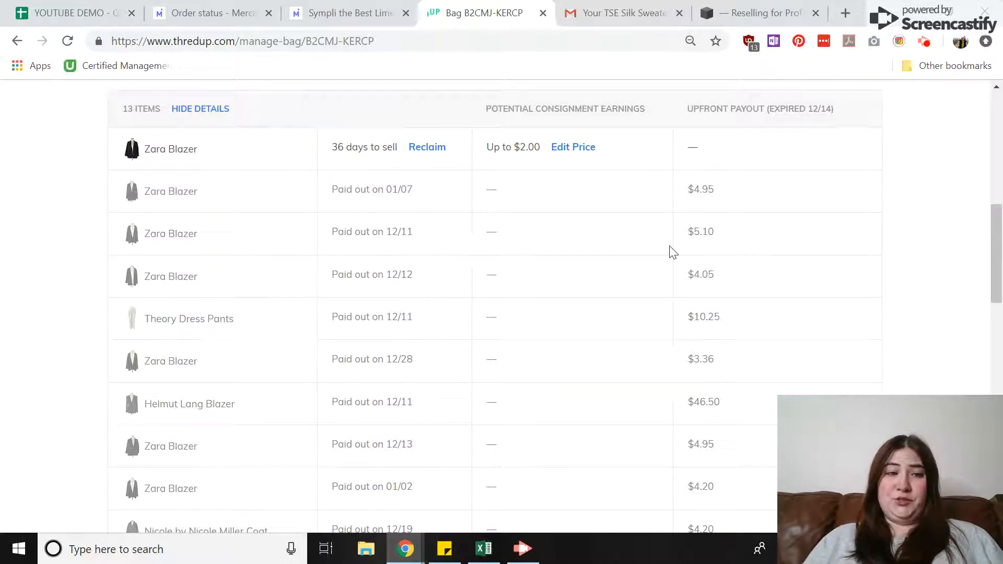
mouse_move(657, 254)
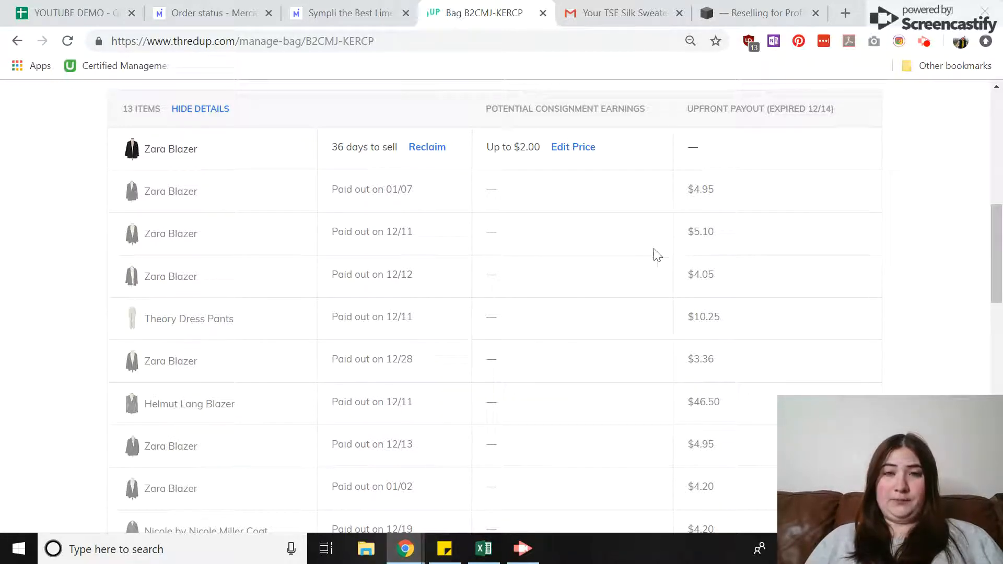
scroll("up", 3)
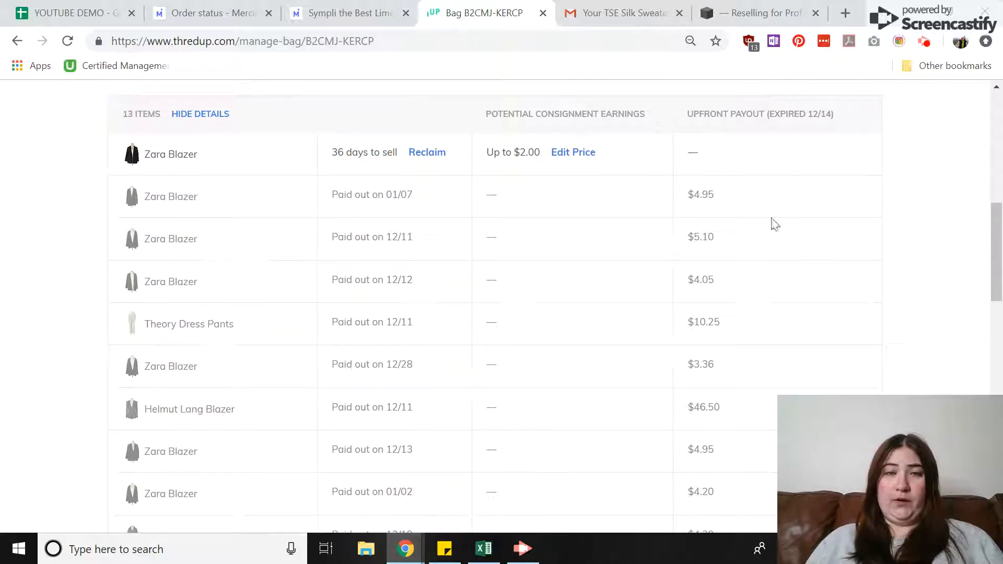
mouse_move(762, 128)
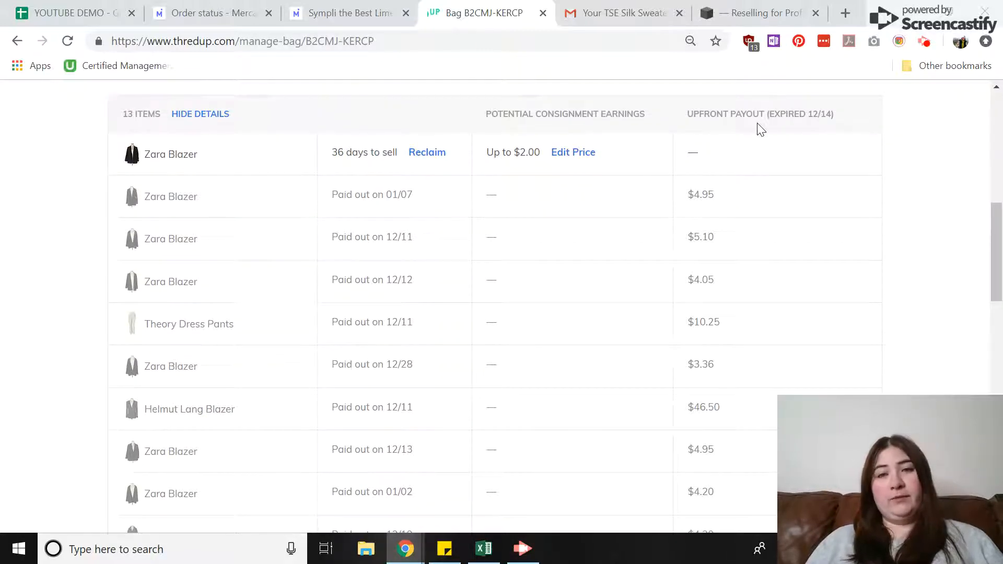
mouse_move(588, 213)
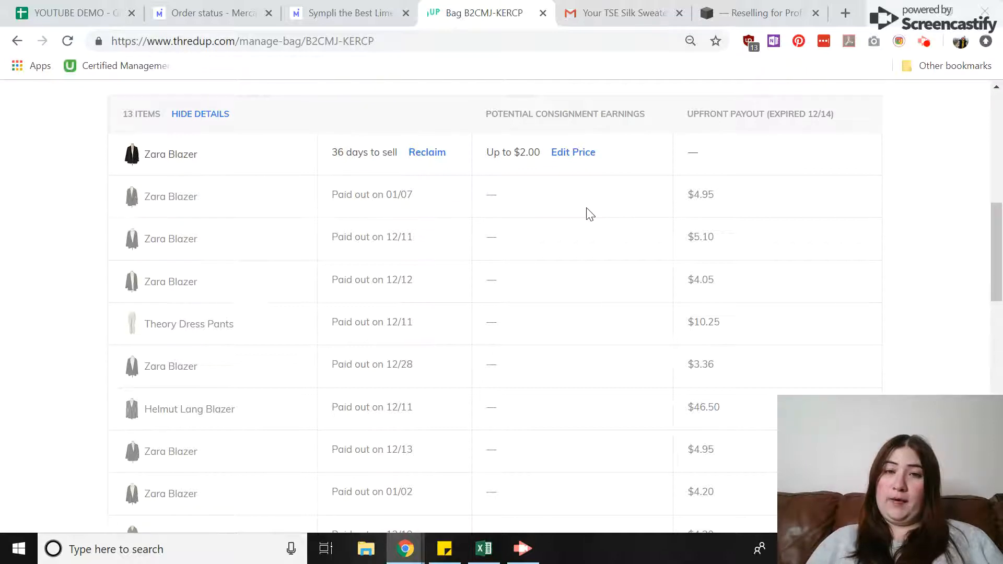
double_click(170, 196)
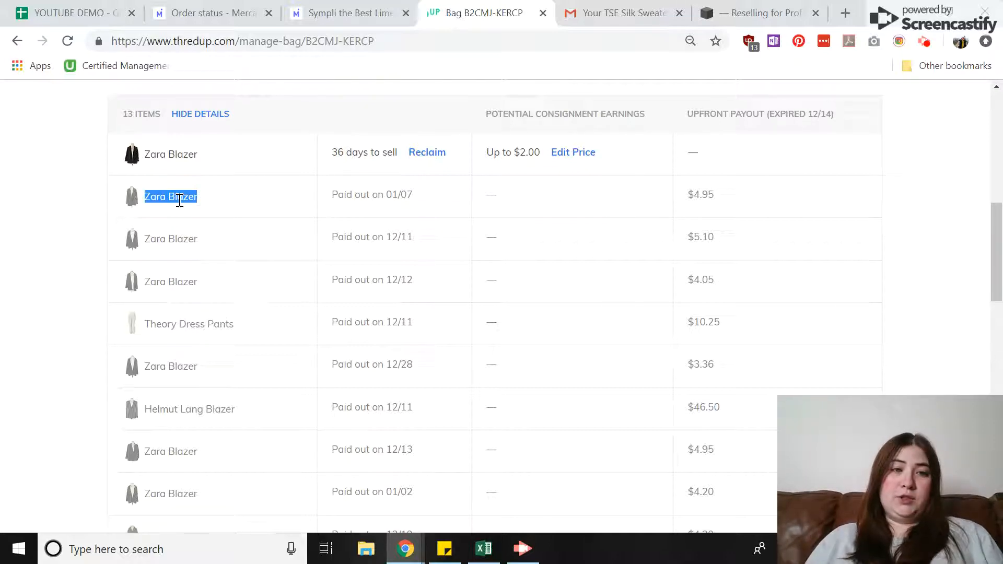
left_click(70, 13)
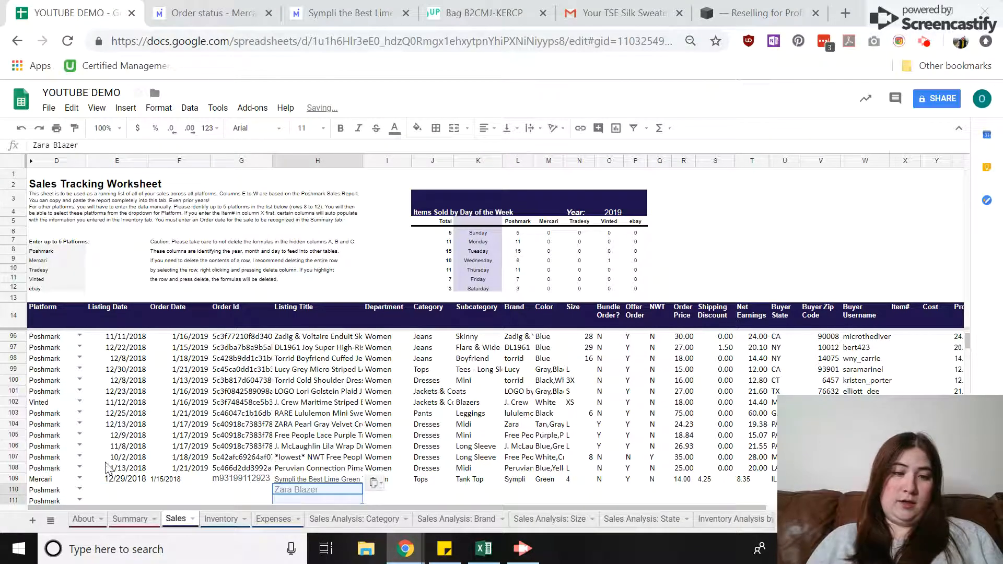
Replace Vinted with ThredUp in the 'Enter up to 5 Platforms' list
left_click(45, 489)
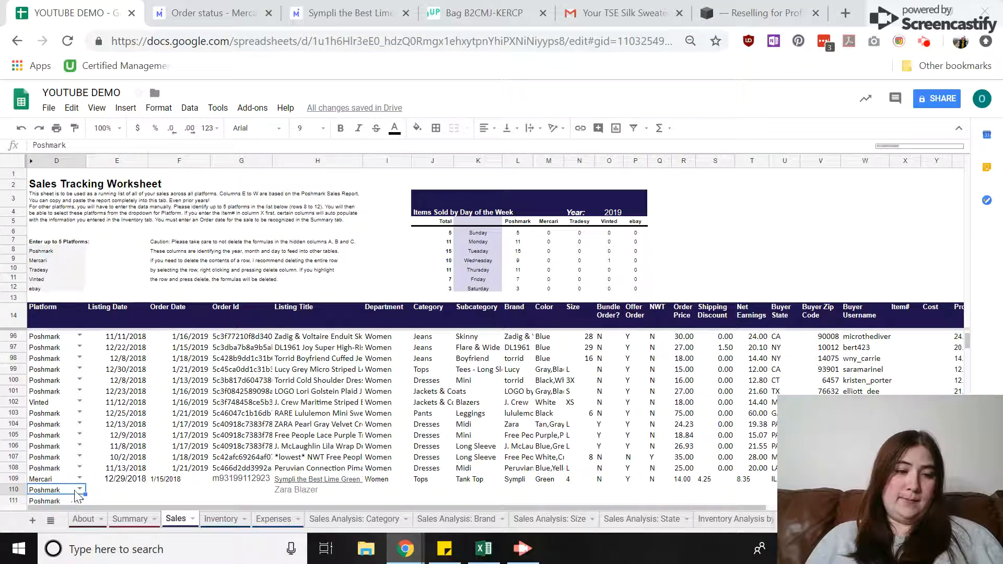
left_click(79, 489)
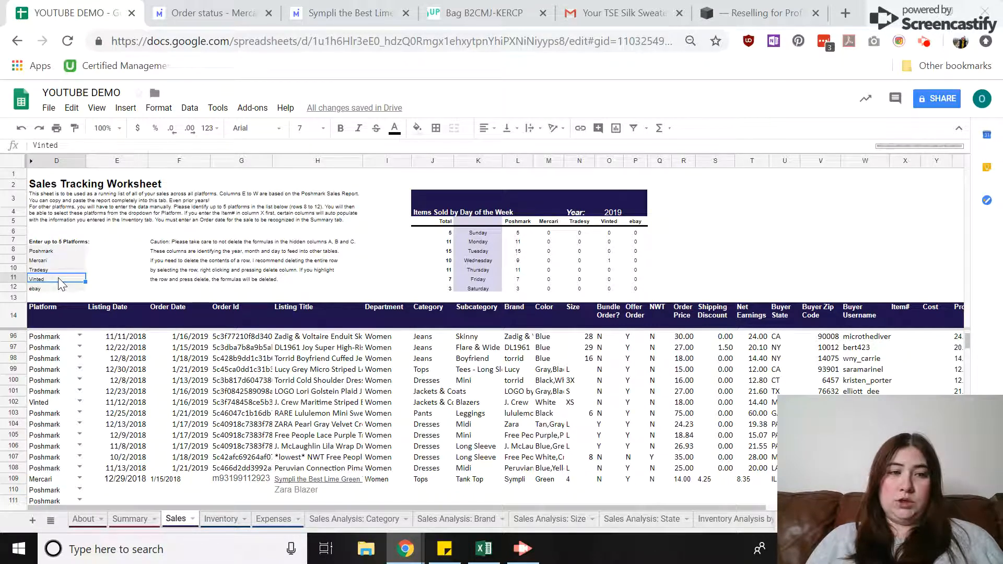
left_click(57, 250)
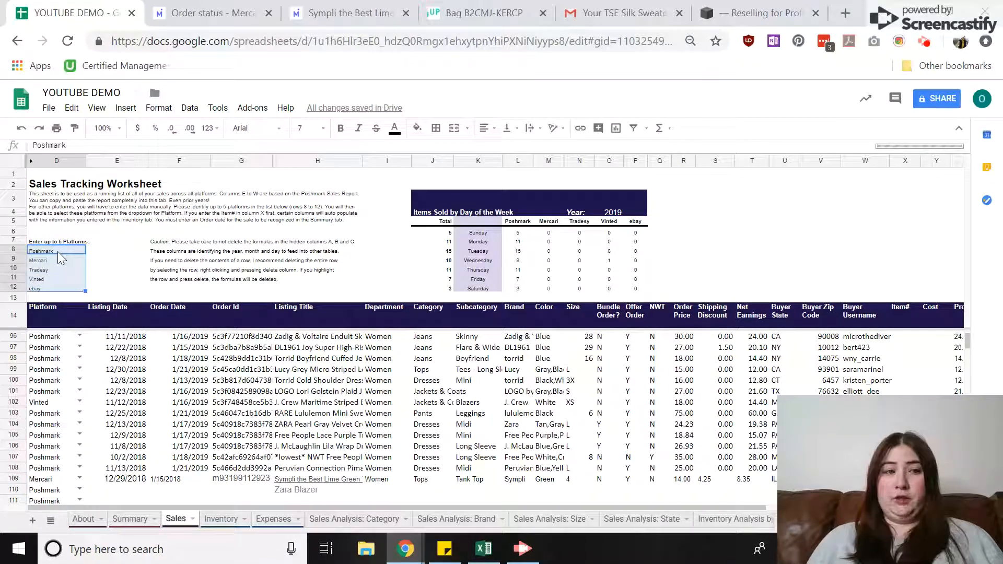
left_click(116, 249)
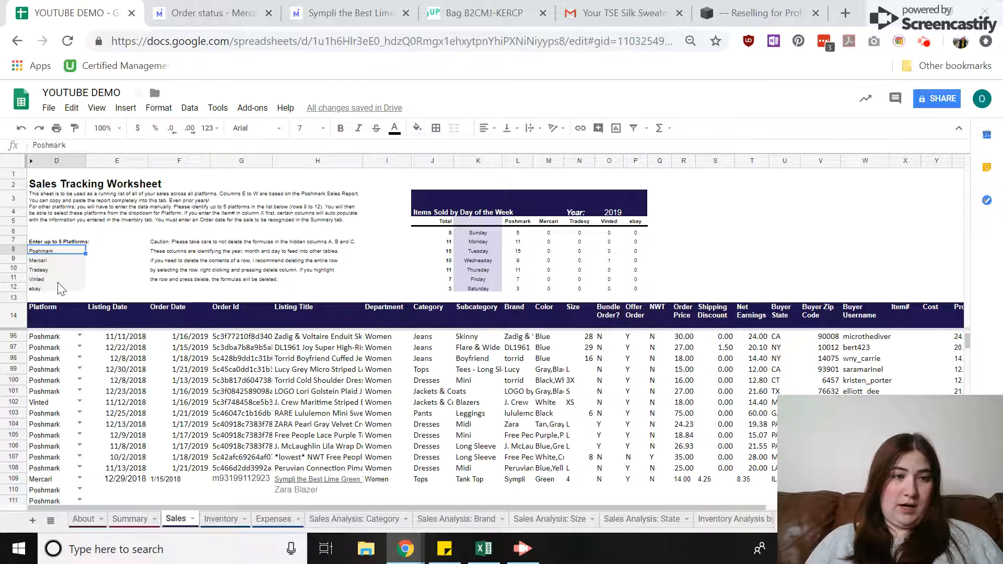
left_click(56, 289)
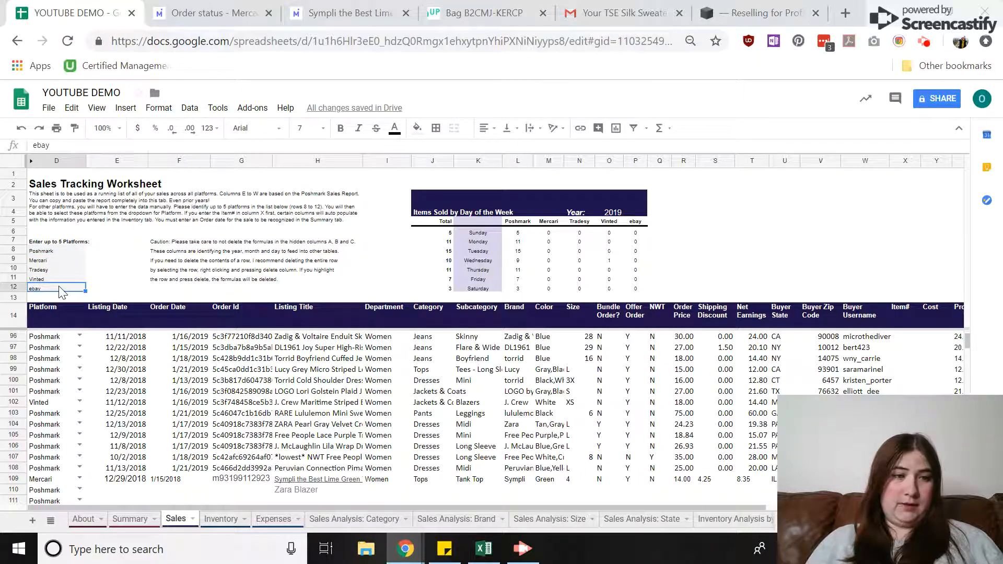
type("ThredUp")
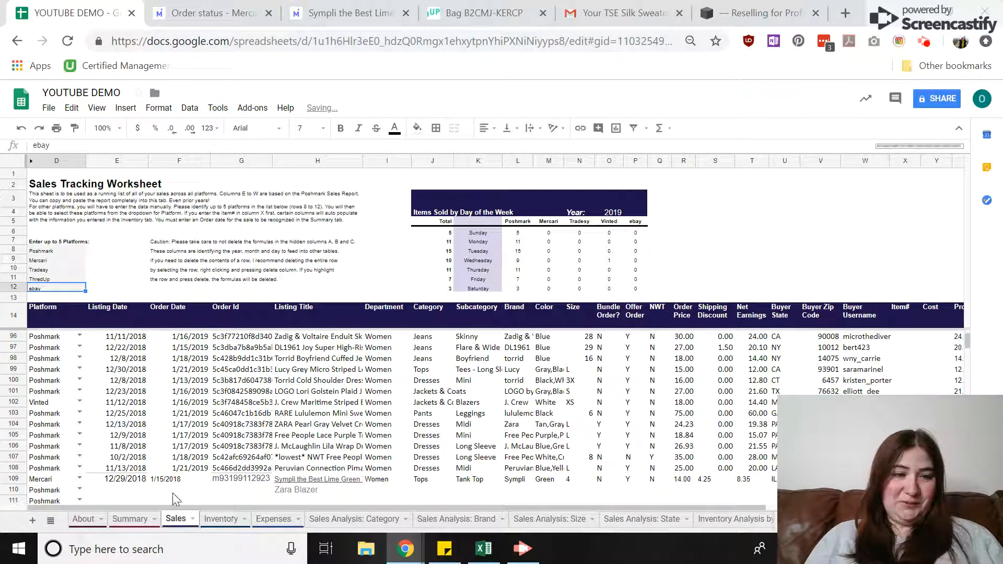
Set row 110's platform to ThredUp from the dropdown
left_click(57, 490)
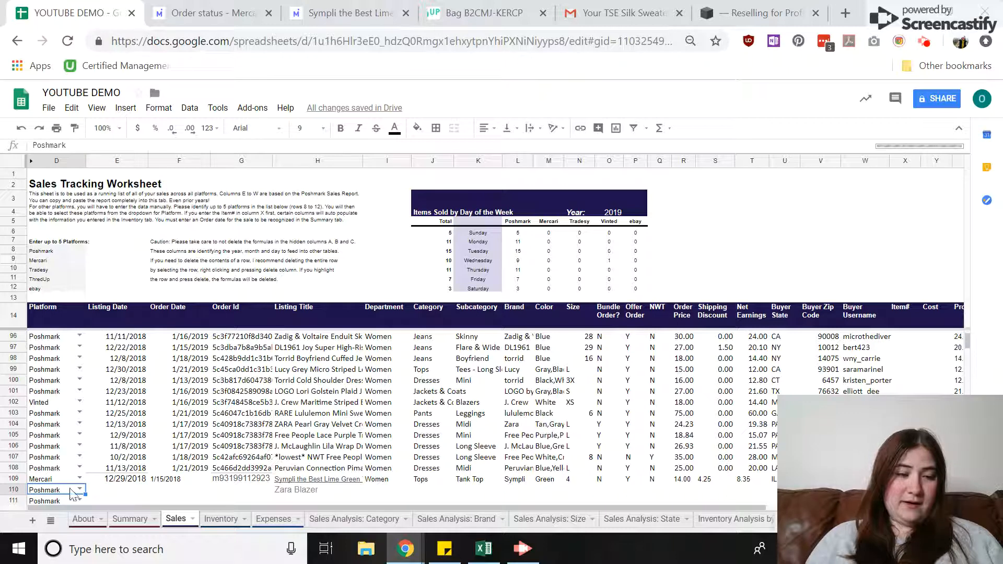
left_click(78, 489)
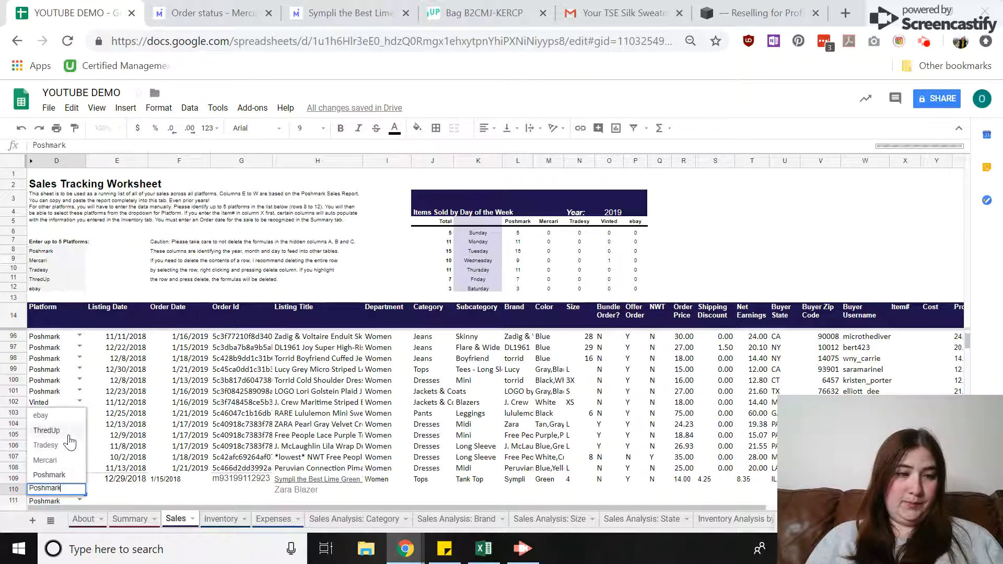
left_click(476, 12)
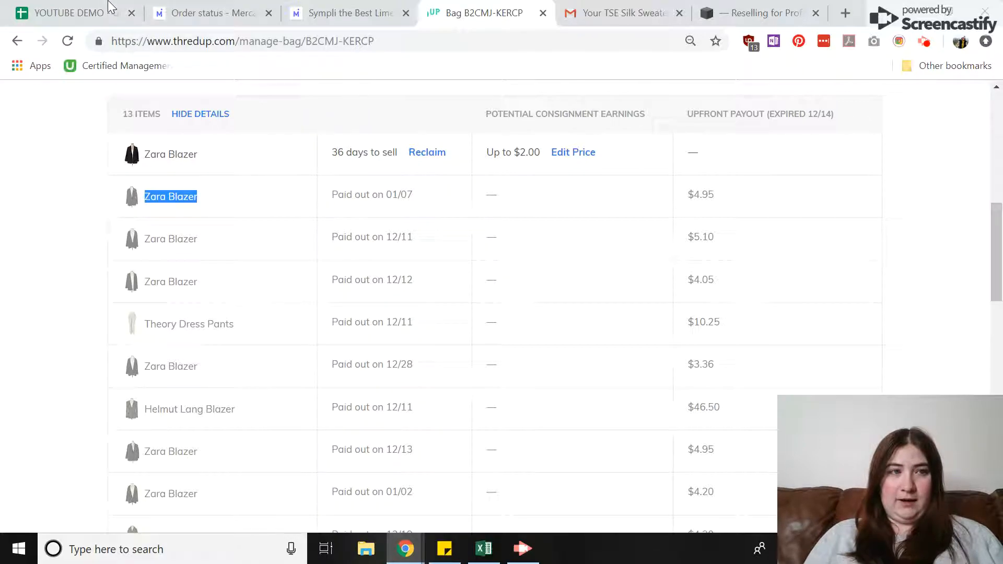
left_click(64, 12)
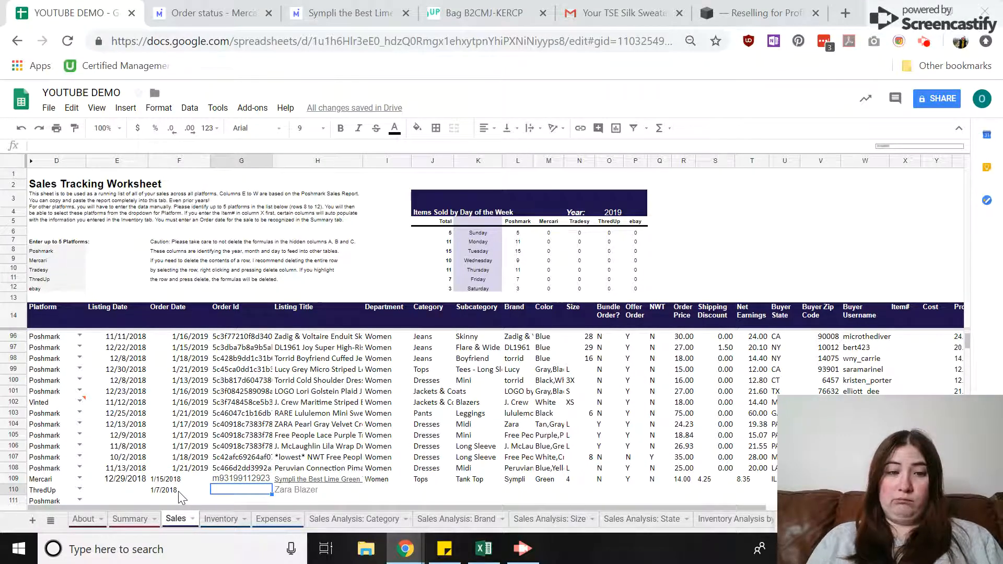
Enter Women, Jackets & Coats, Blazers, Zara, Black, size XL and N flags for the blazer
type("Women")
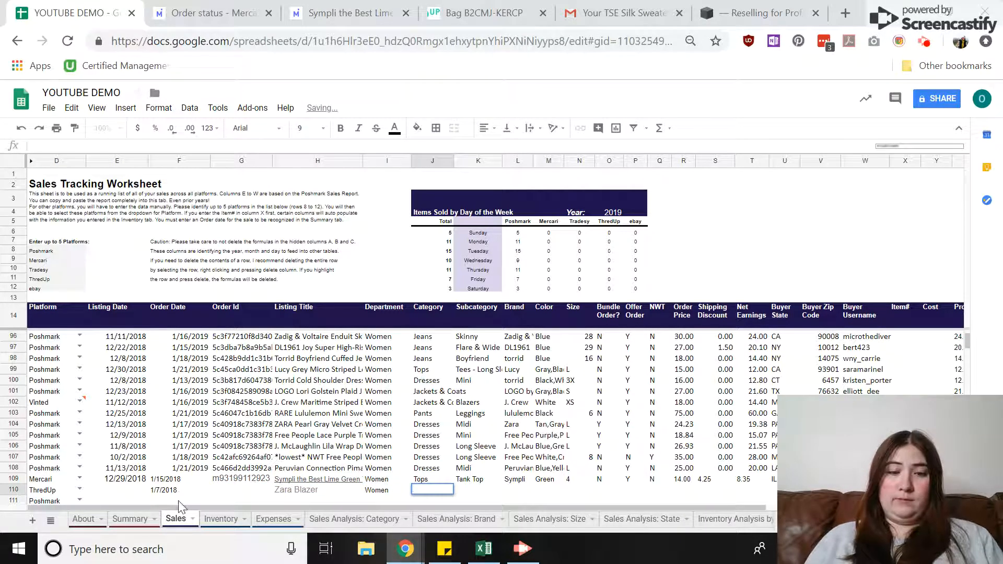
left_click(432, 402)
type("Zara")
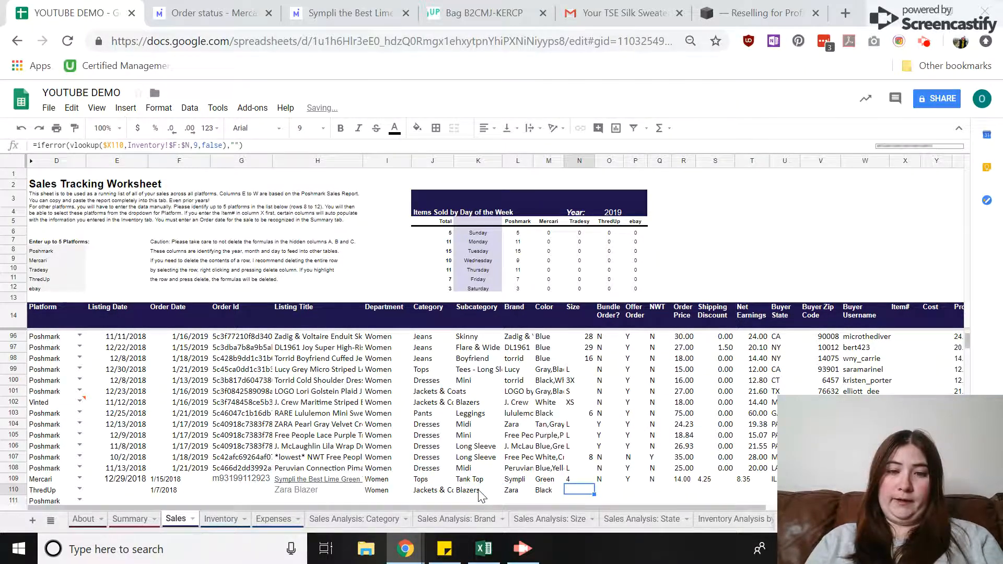
type("XL")
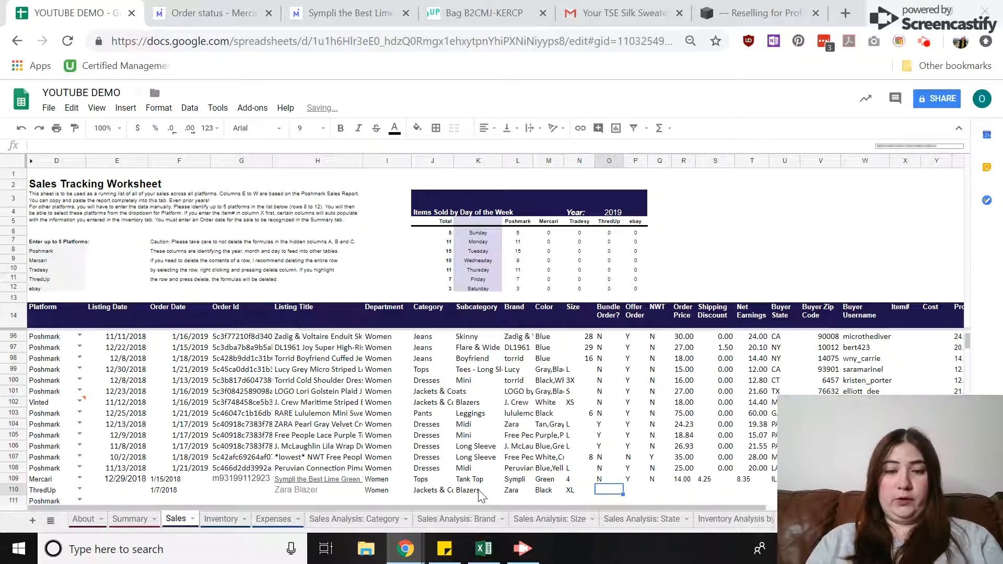
left_click(659, 489)
type("N")
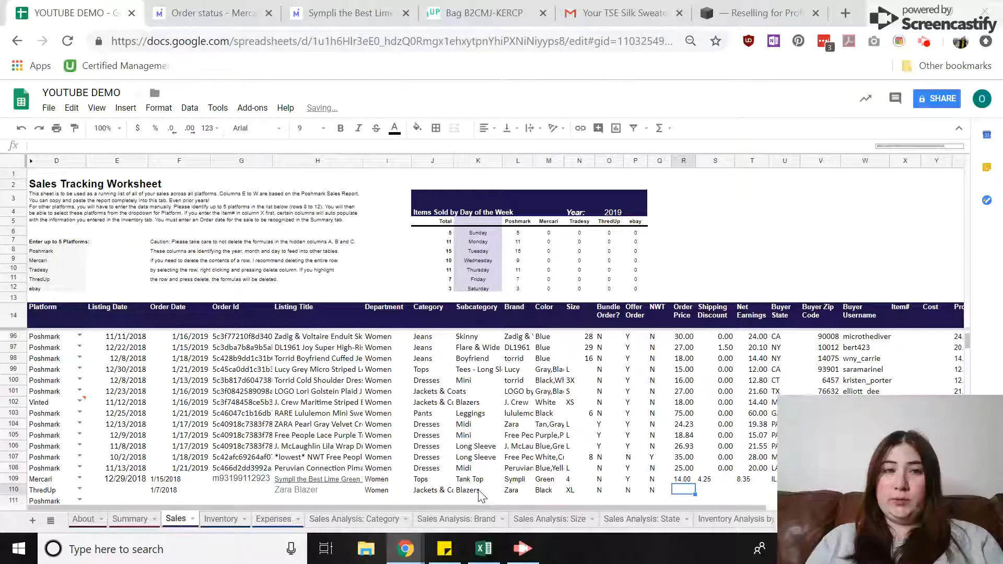
Enter order price 4.95 for the ThredUp blazer after checking its payout, giving net 4.85
left_click(484, 13)
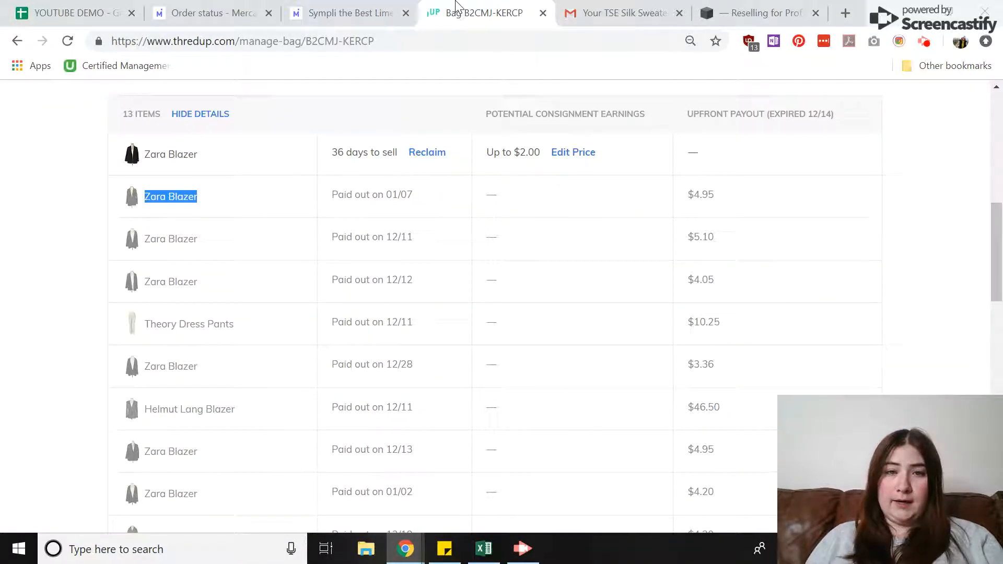
mouse_move(70, 12)
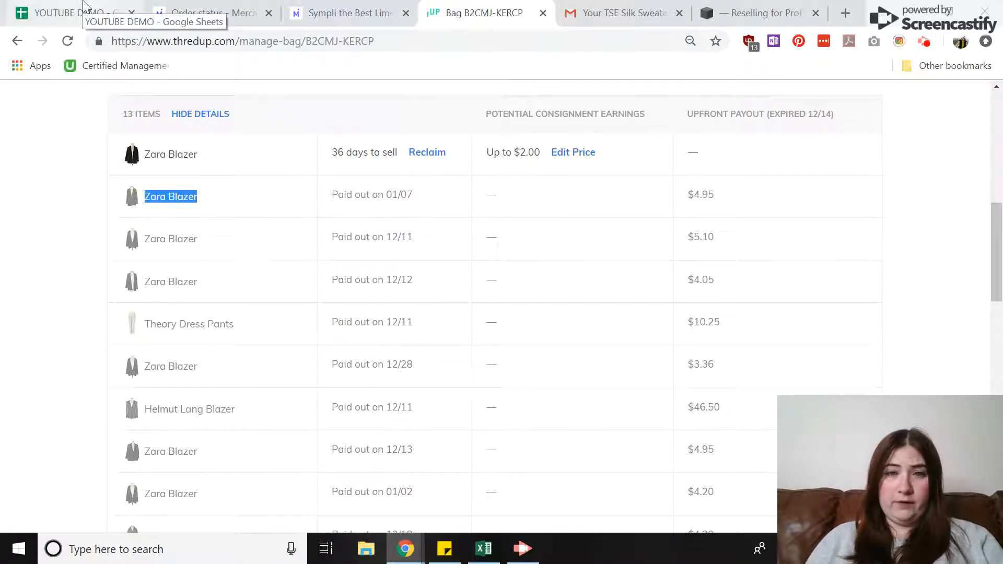
left_click(64, 13)
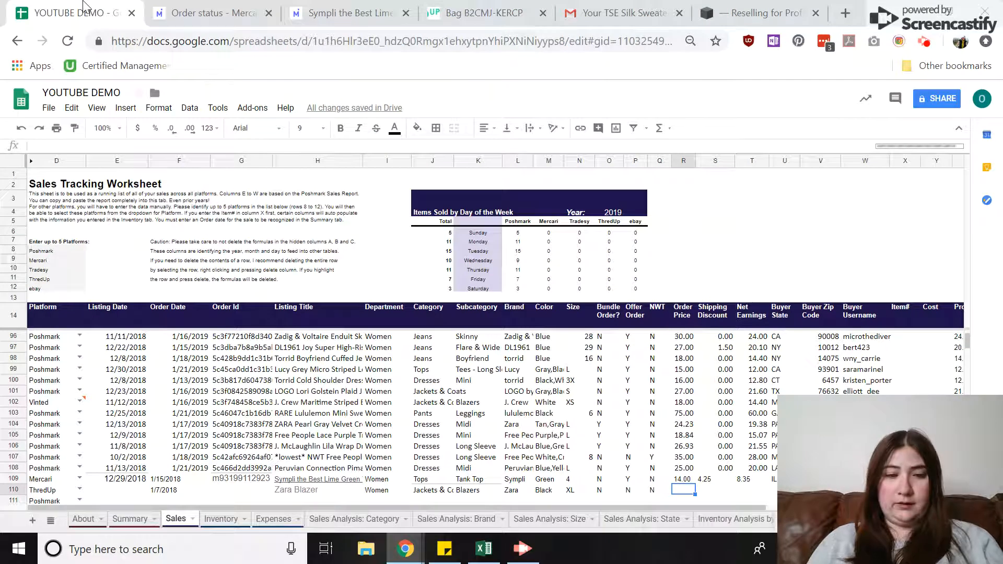
type("4.95")
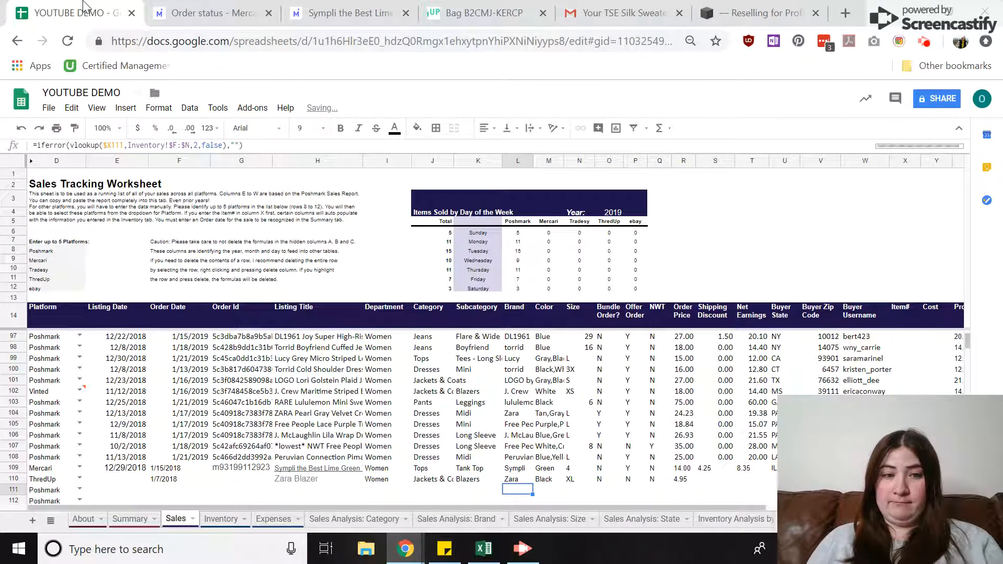
left_click(651, 479)
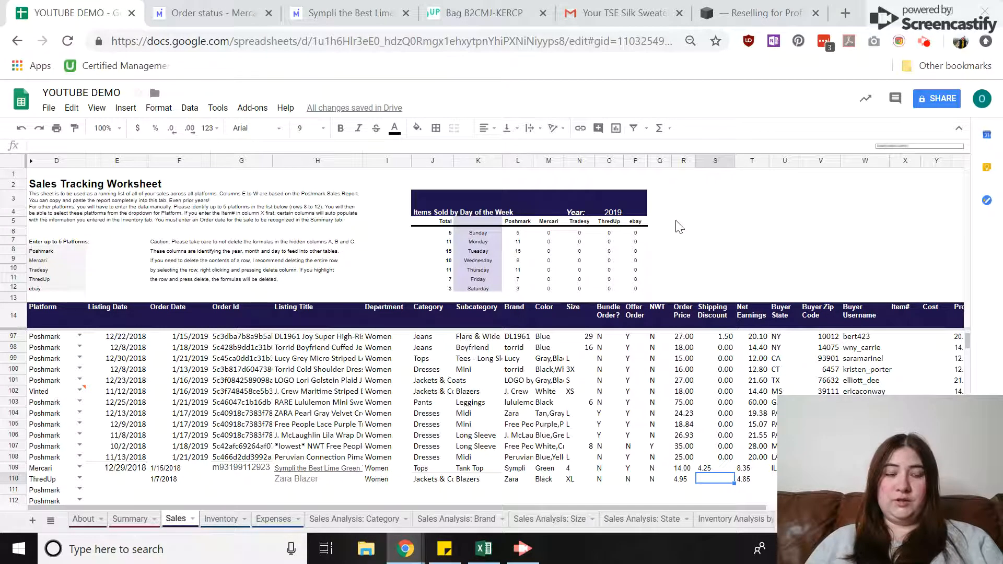
left_click(752, 479)
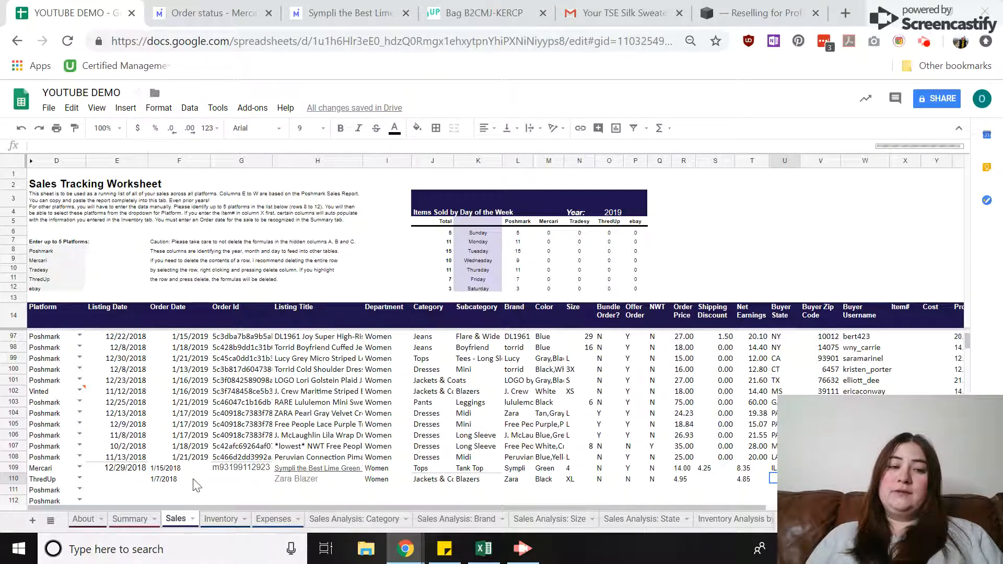
left_click(179, 479)
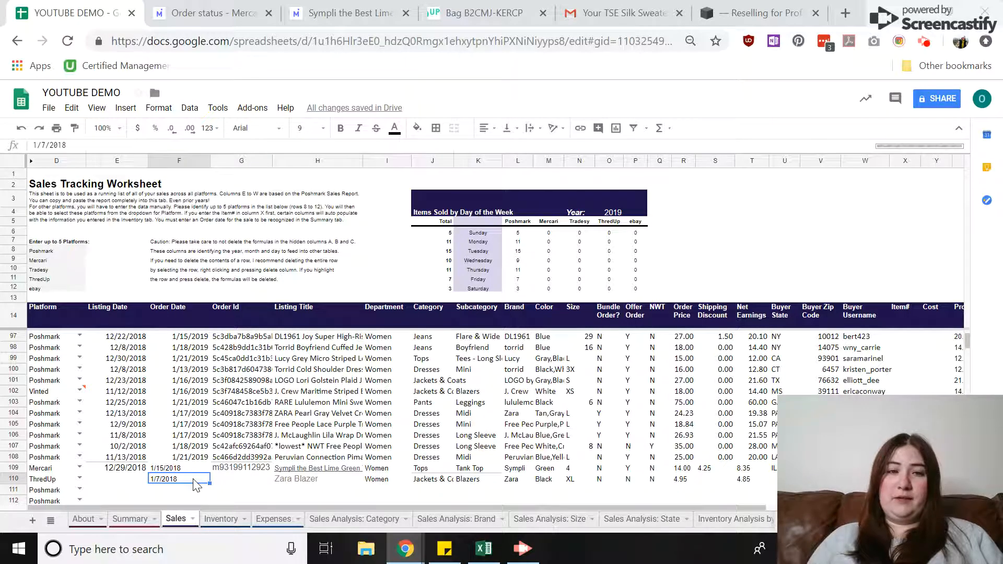
left_click(484, 13)
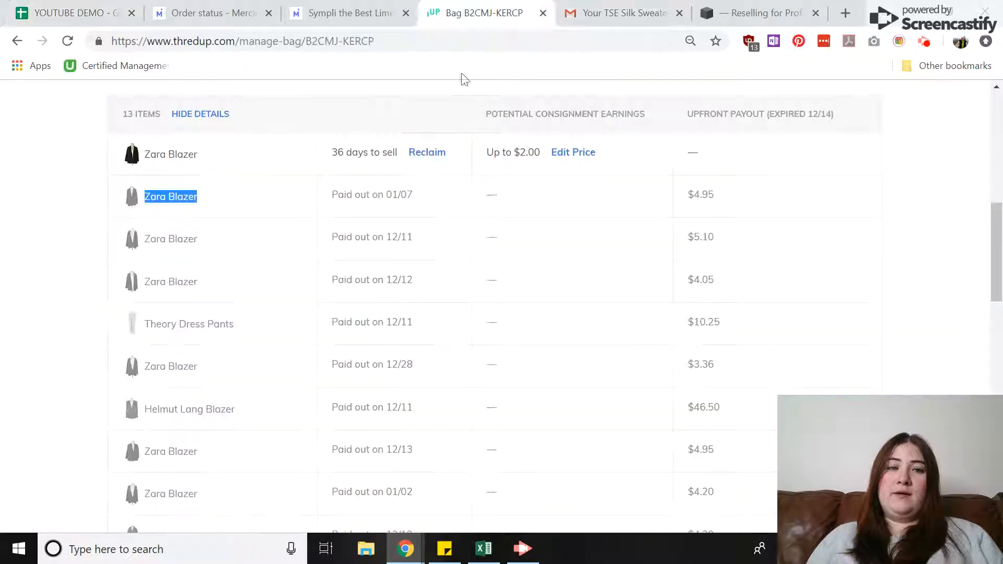
mouse_move(458, 206)
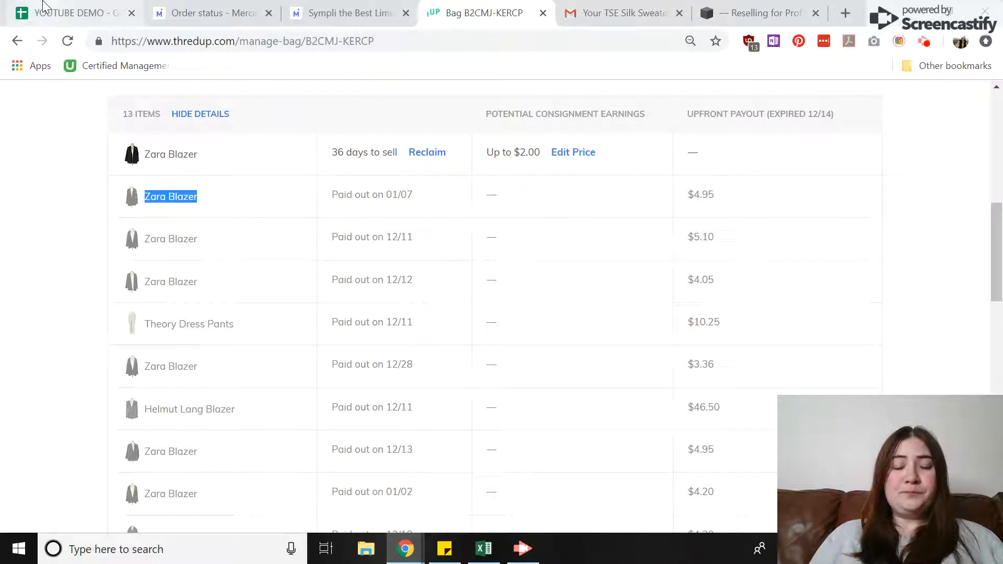
left_click(70, 12)
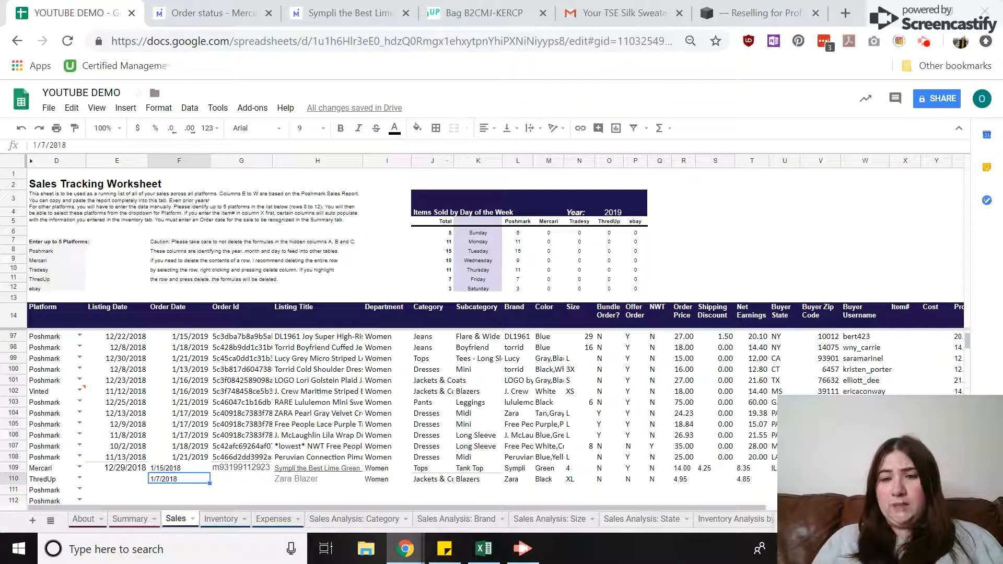
scroll("right", 3)
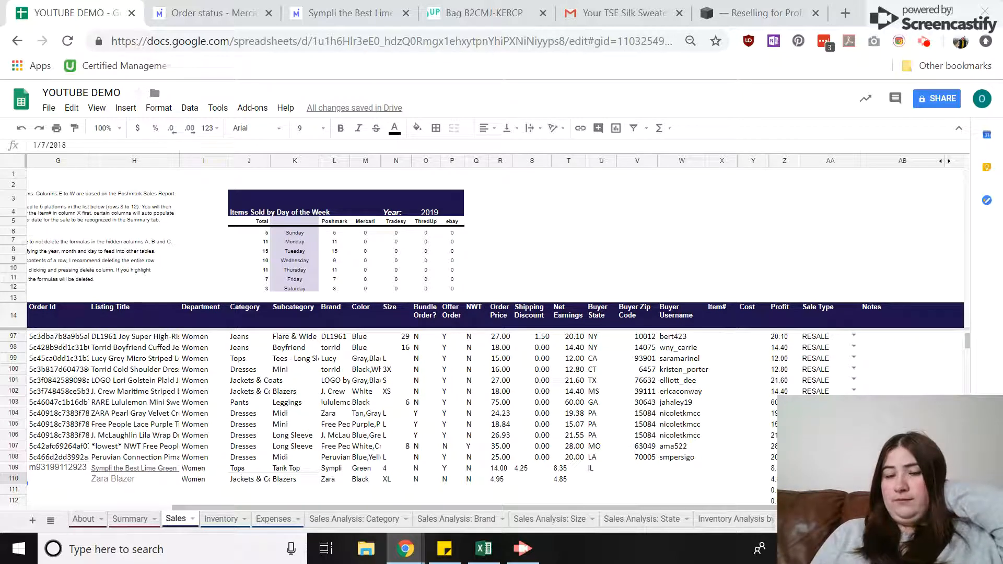
scroll("left", 3)
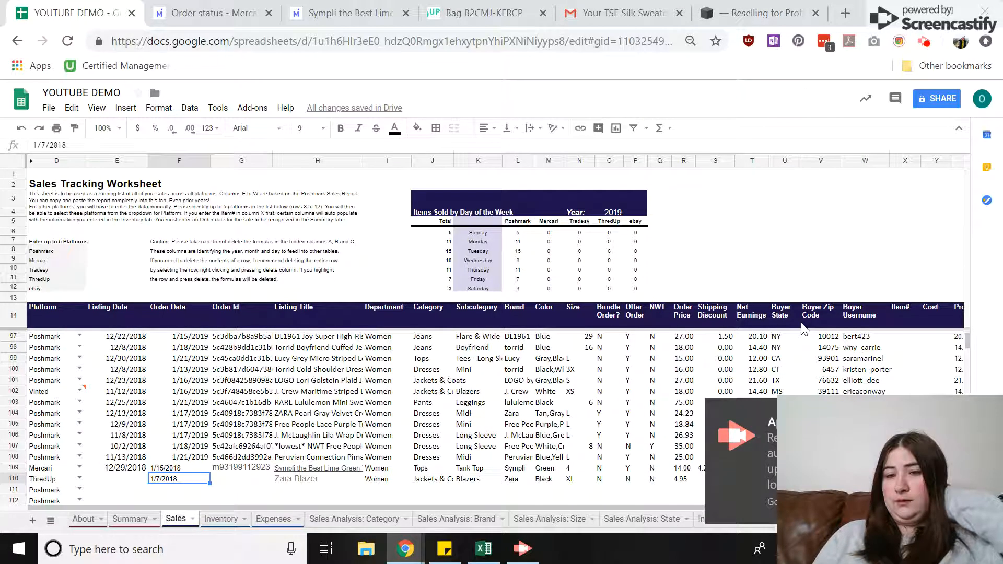